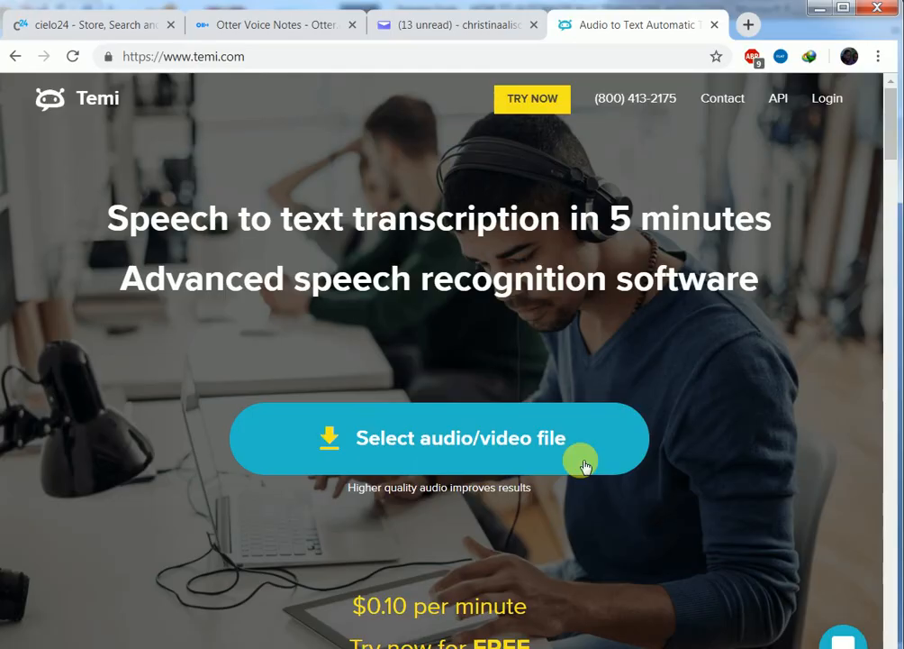
mouse_move(548, 129)
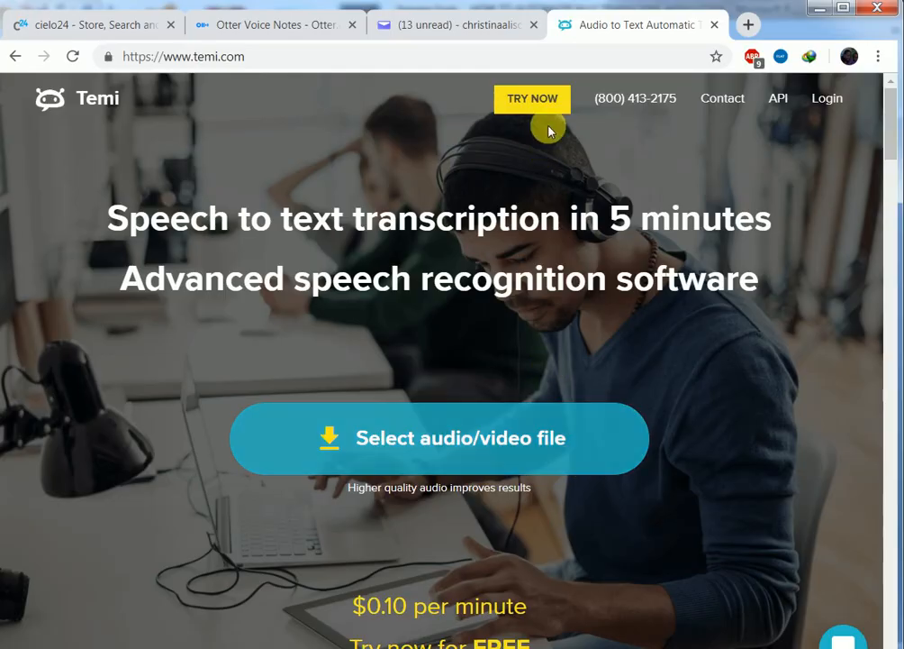
mouse_move(540, 113)
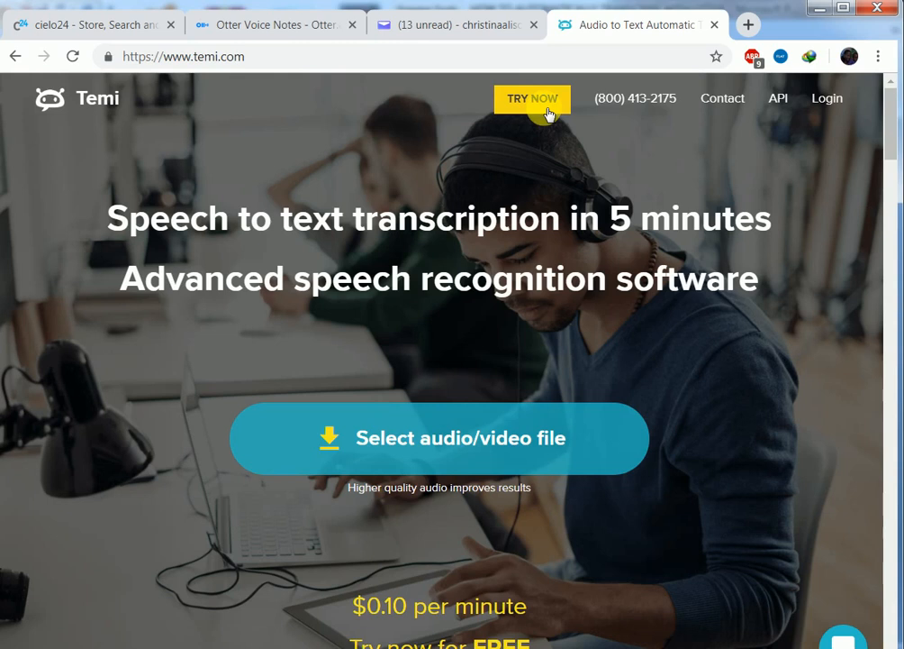
mouse_move(526, 167)
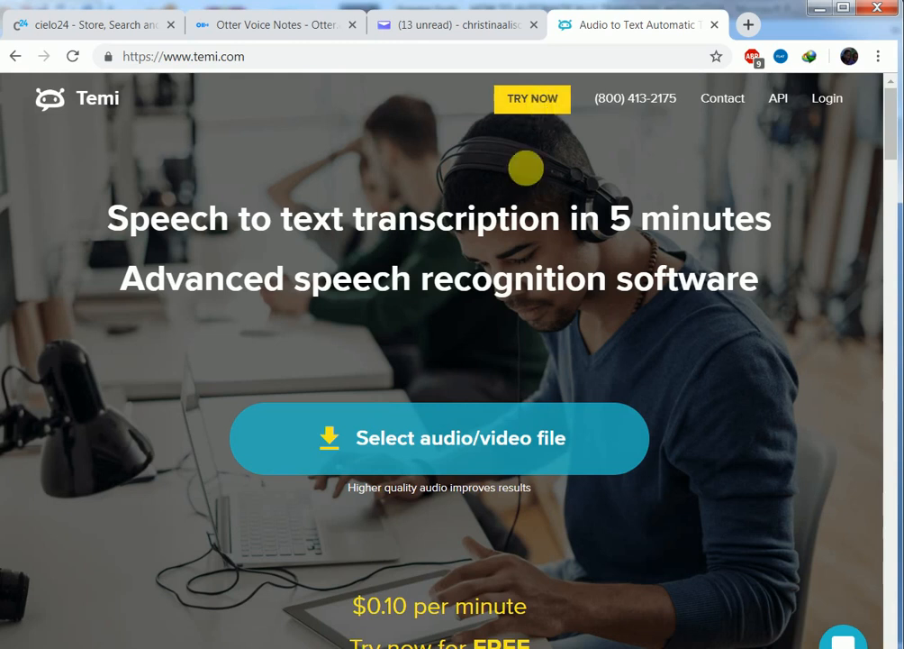
mouse_move(521, 244)
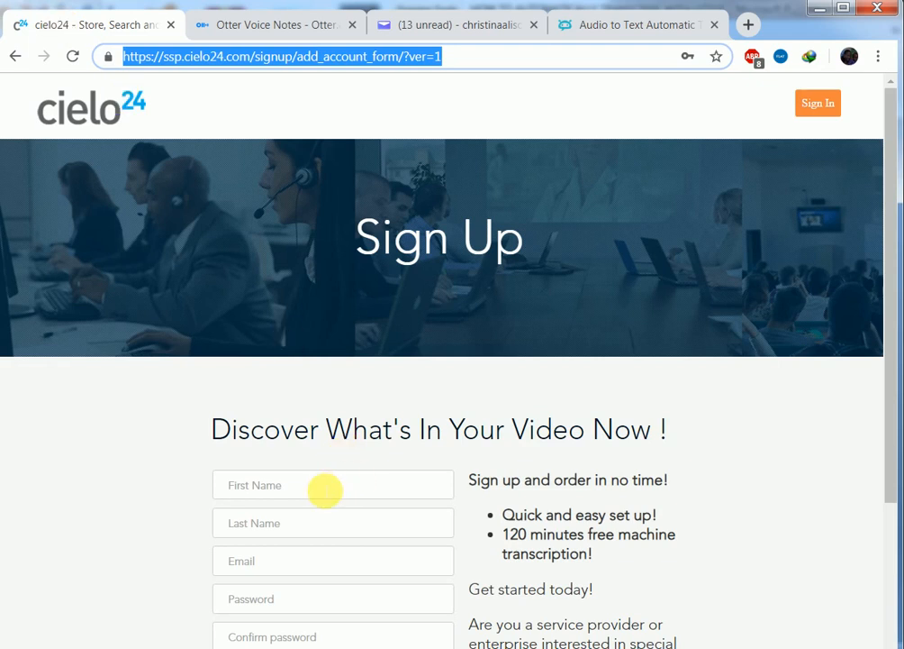
mouse_move(294, 544)
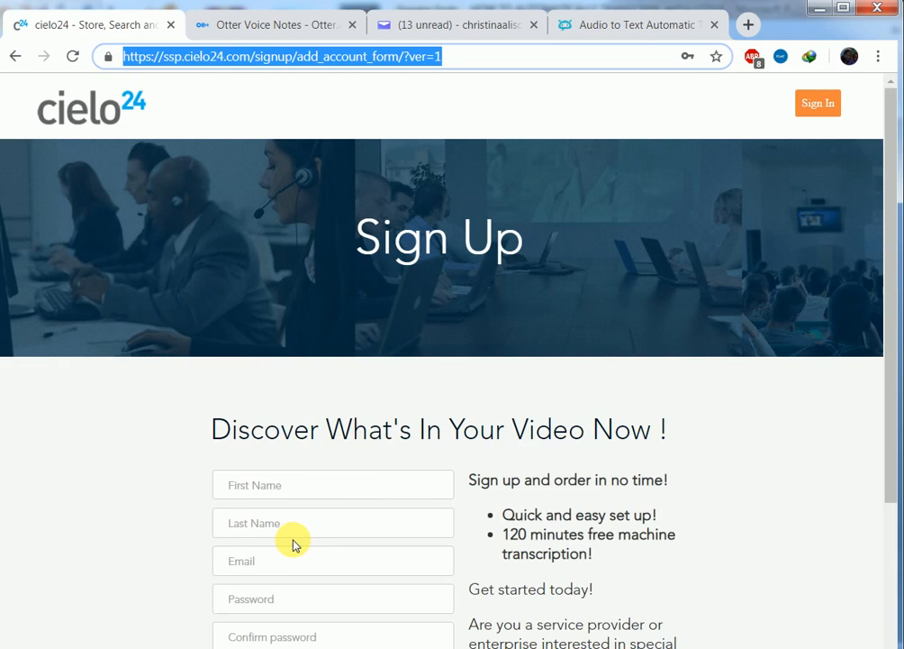
mouse_move(291, 25)
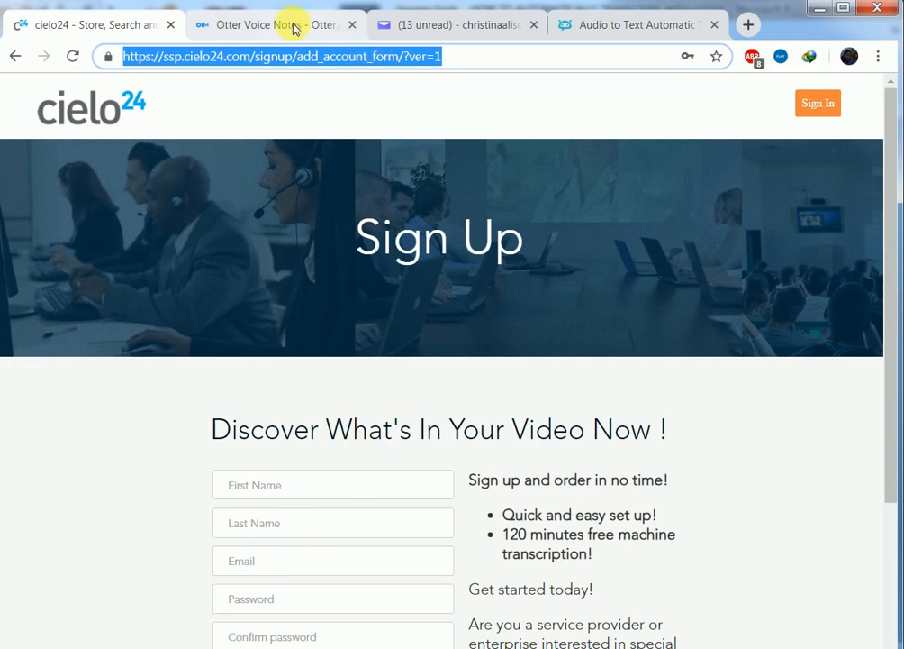
Step: Switch to the Otter Voice Notes tab holding the filled-in sign-up form
left_click(261, 24)
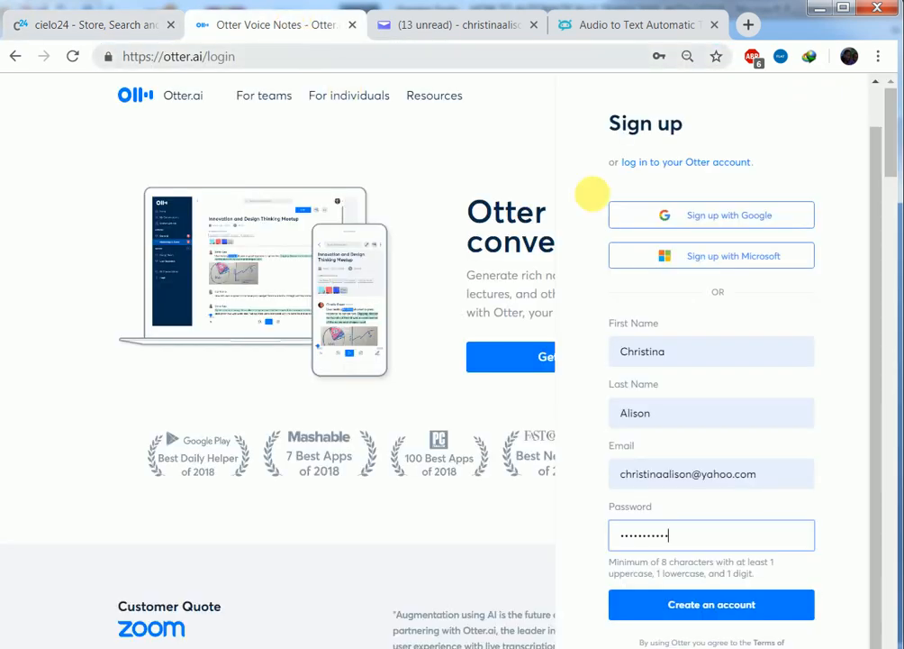
mouse_move(671, 178)
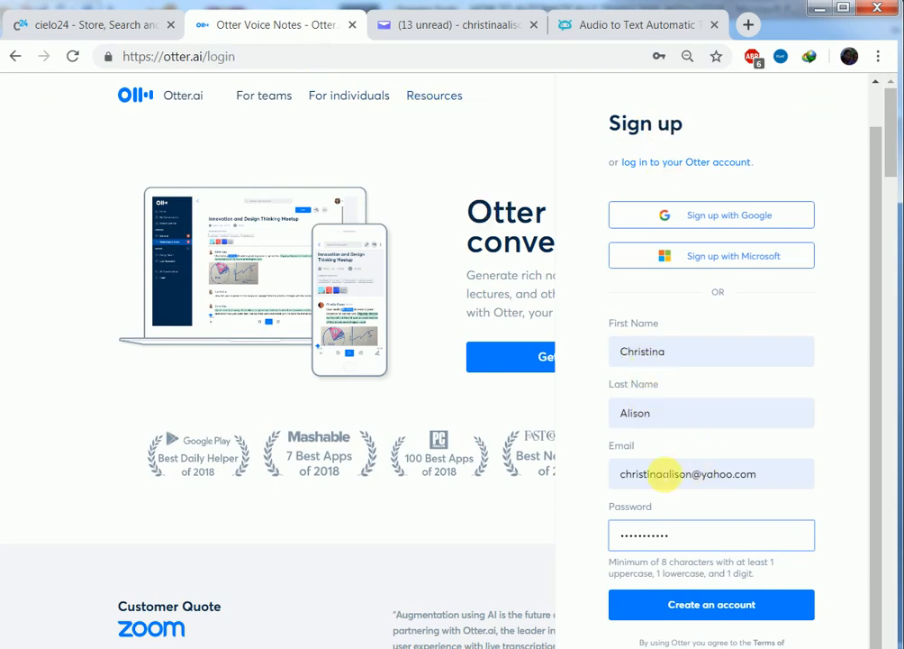
mouse_move(693, 577)
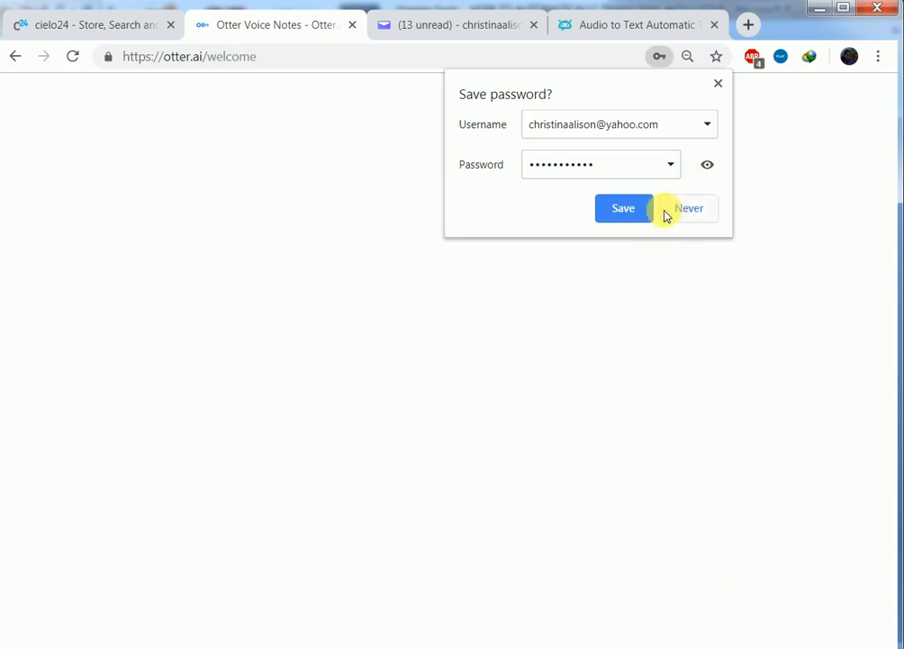
Step: Decline Chrome's offer to save the new Otter account password
left_click(689, 208)
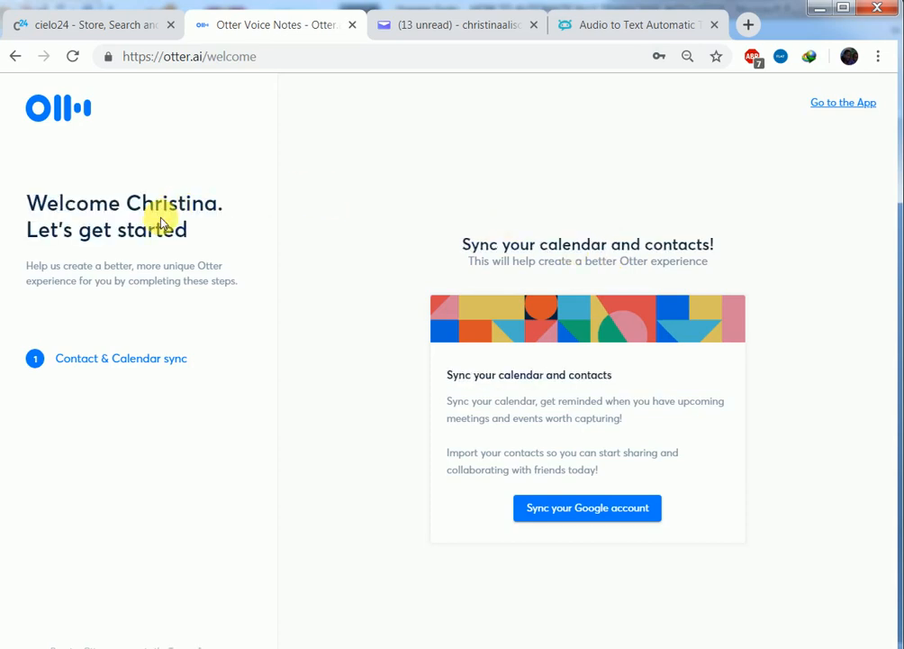
mouse_move(189, 232)
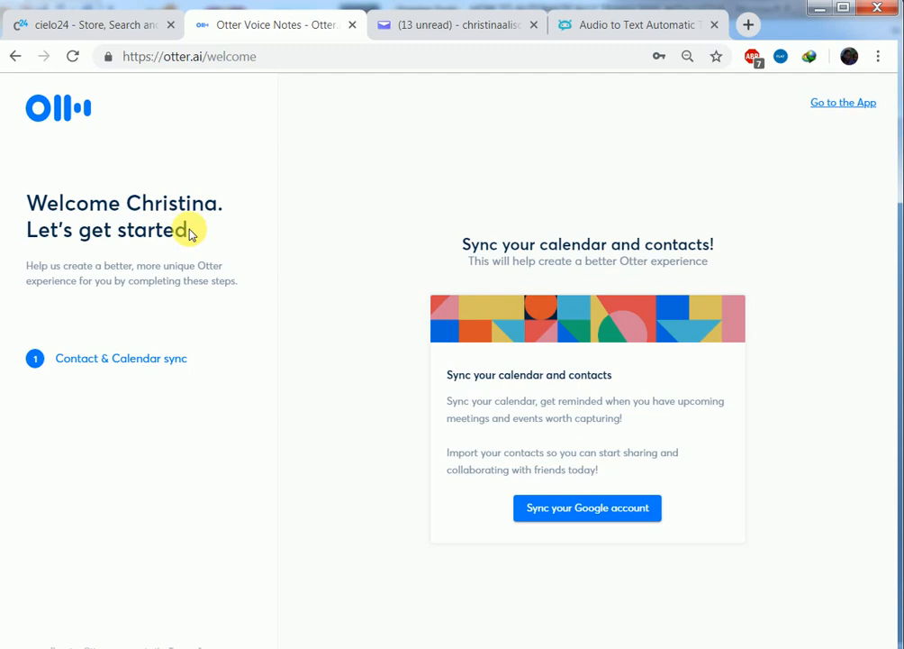
mouse_move(120, 369)
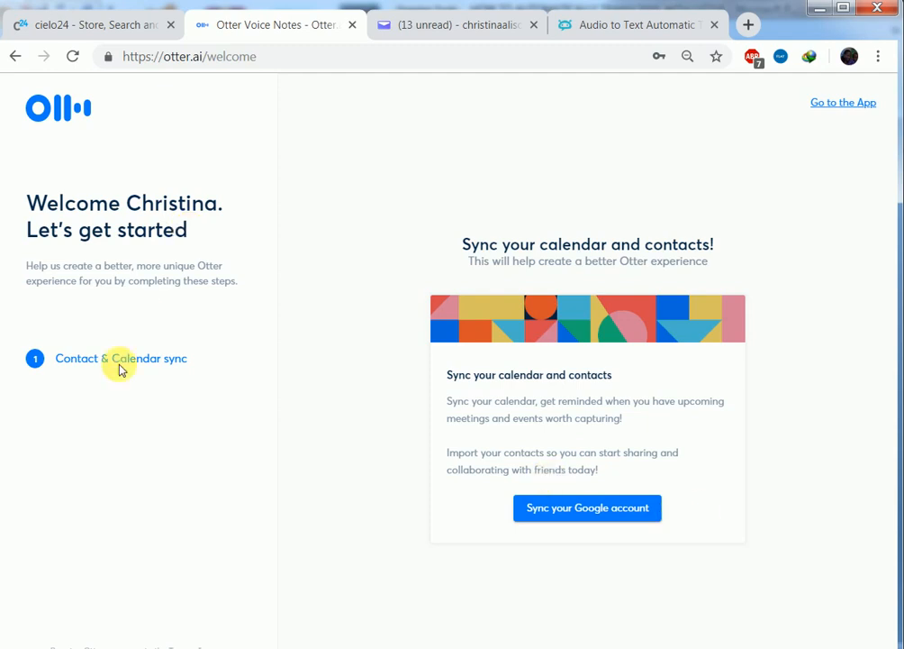
mouse_move(155, 360)
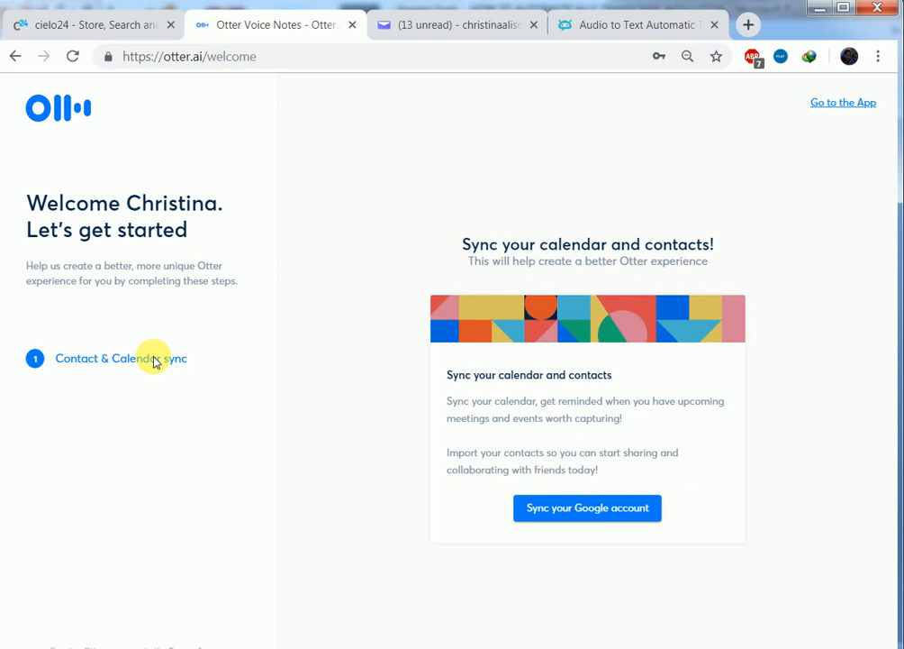
mouse_move(453, 269)
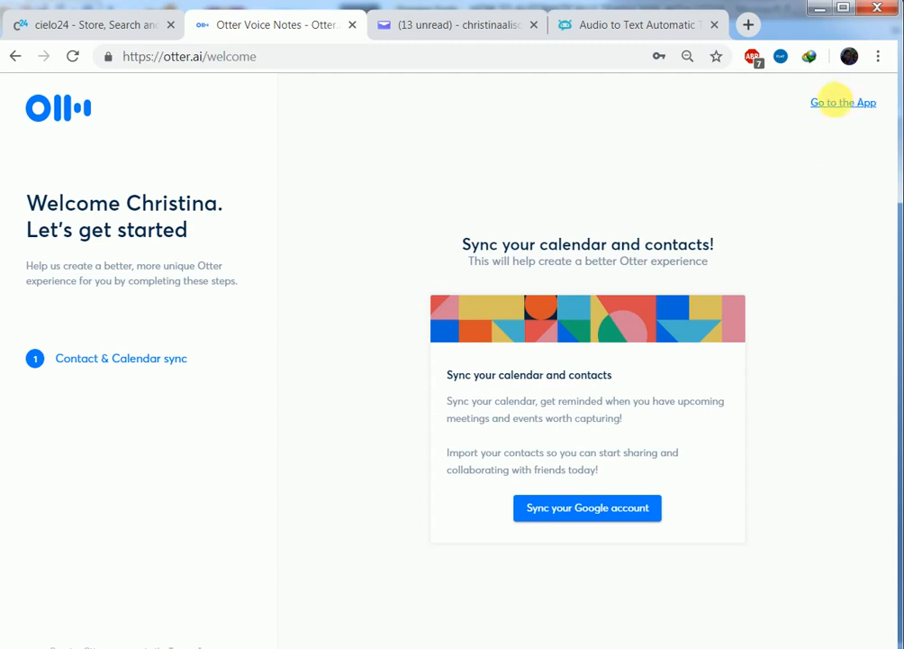
mouse_move(838, 106)
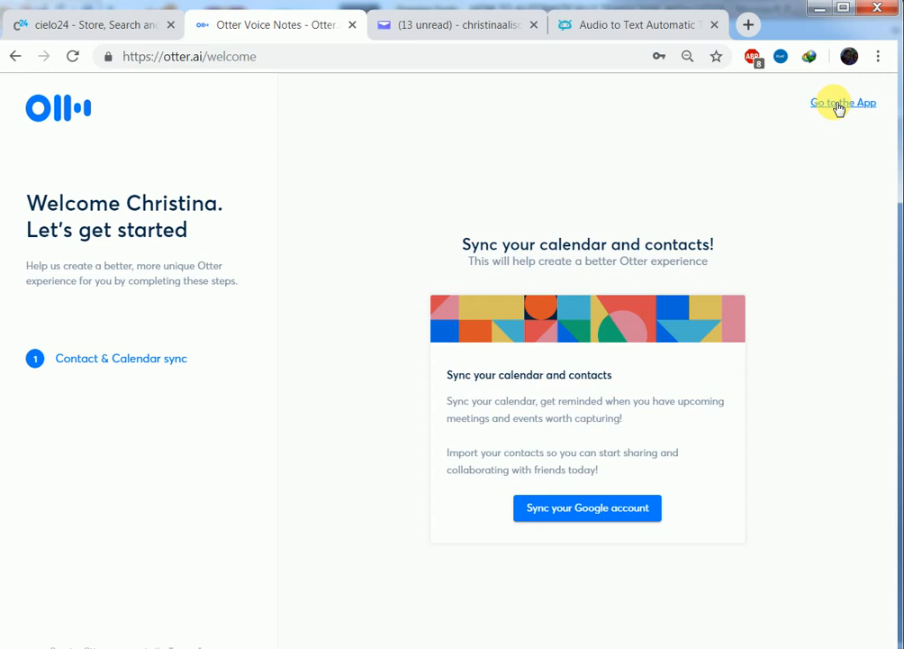
Step: Skip onboarding via Go to the App and answer 'Yes, I confirmed' to the email prompt
left_click(843, 101)
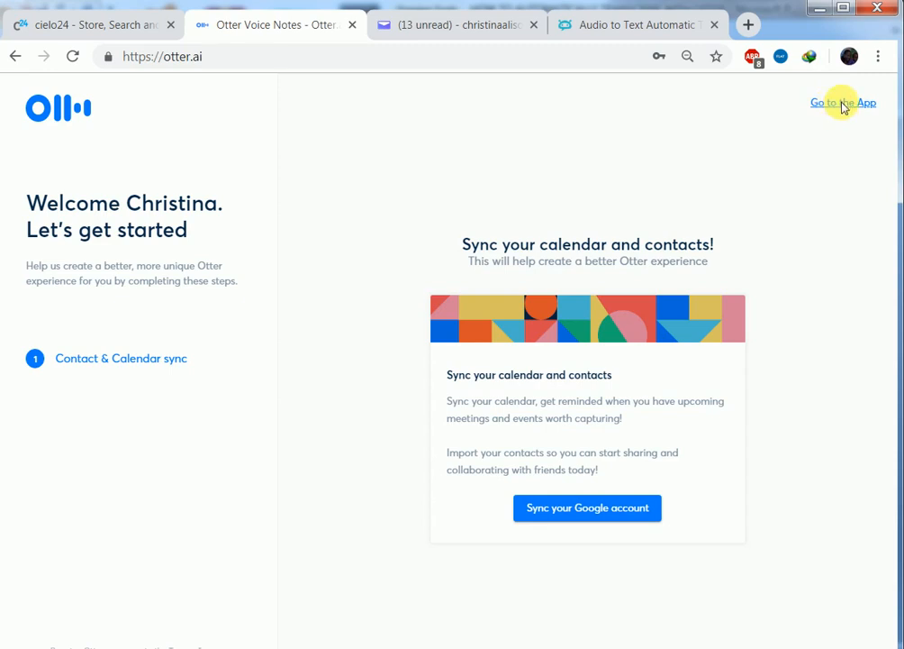
left_click(843, 102)
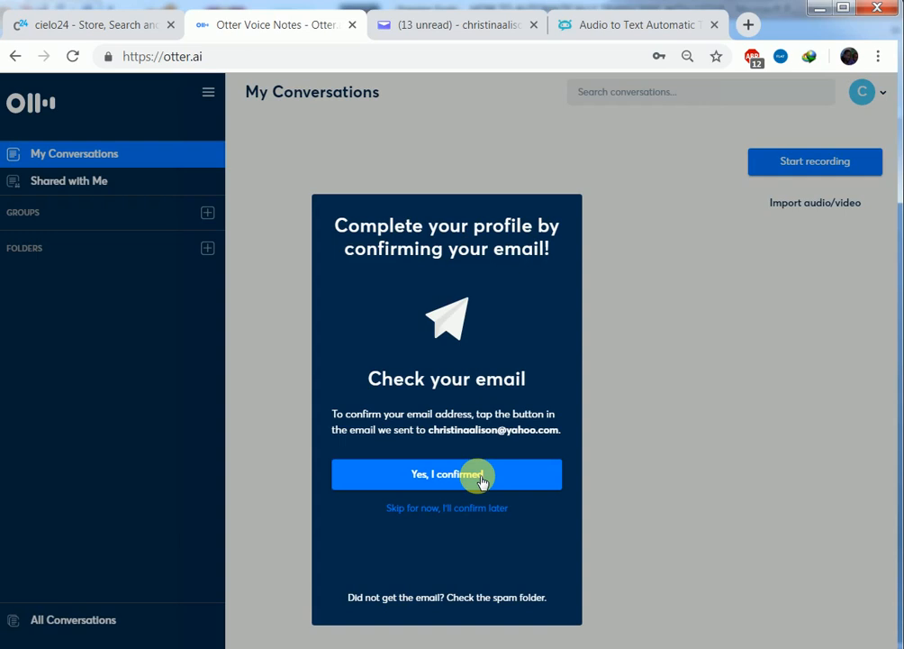
left_click(447, 474)
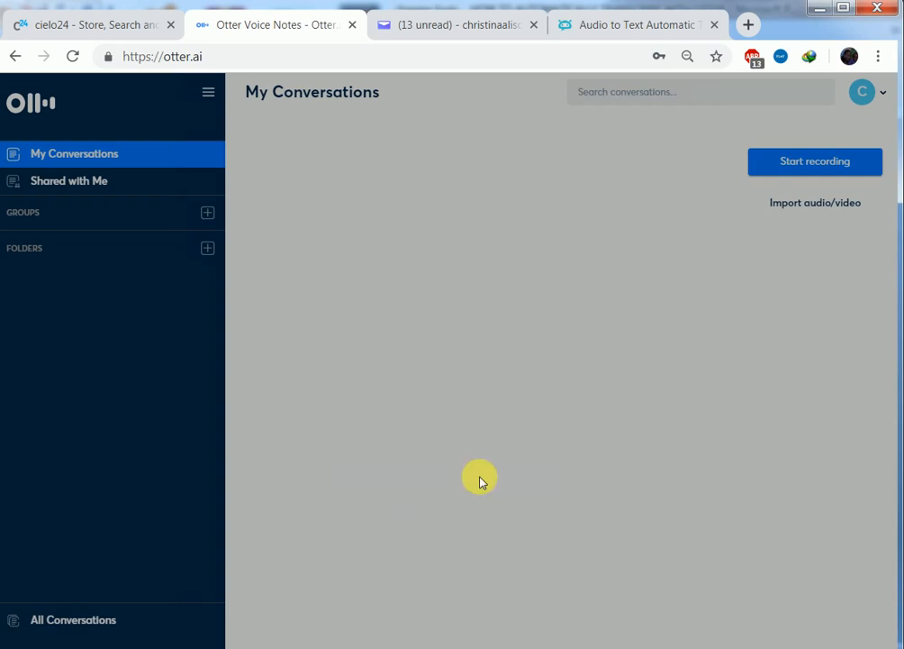
mouse_move(642, 376)
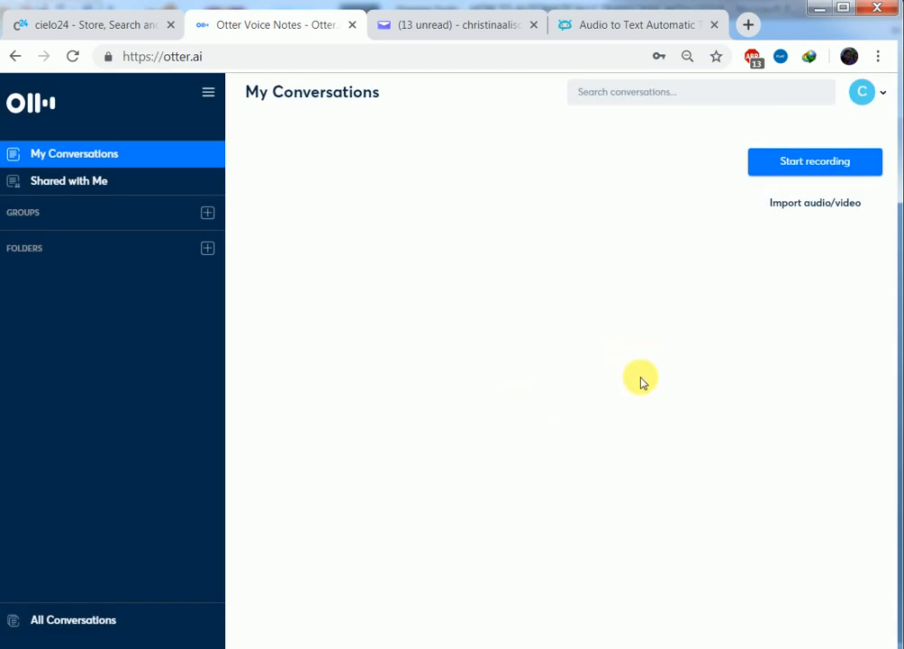
mouse_move(815, 203)
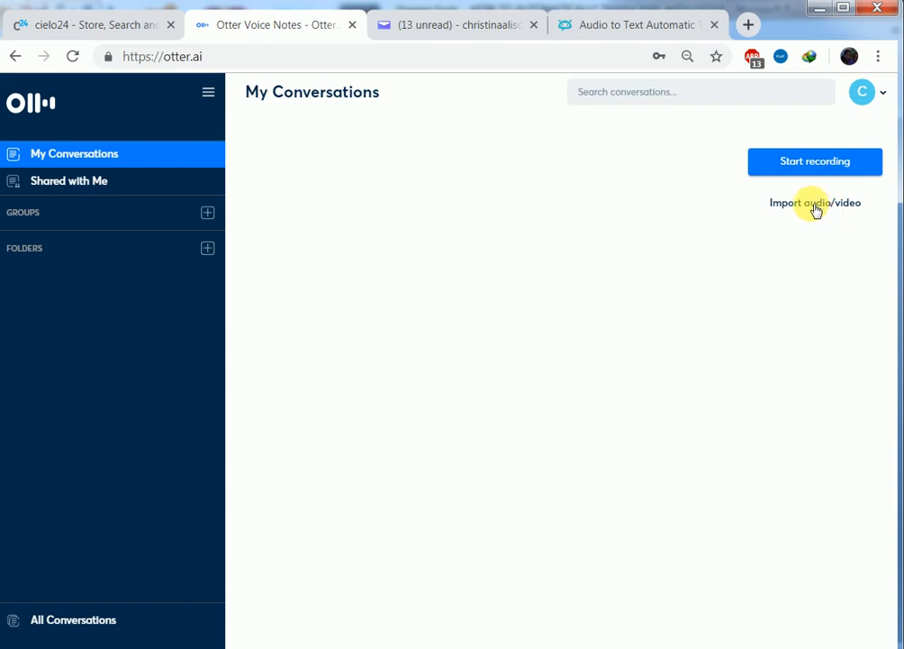
Step: Import evomap_acme_dec_2014_HD (2).mp3 through the Import audio/video dialog
left_click(815, 202)
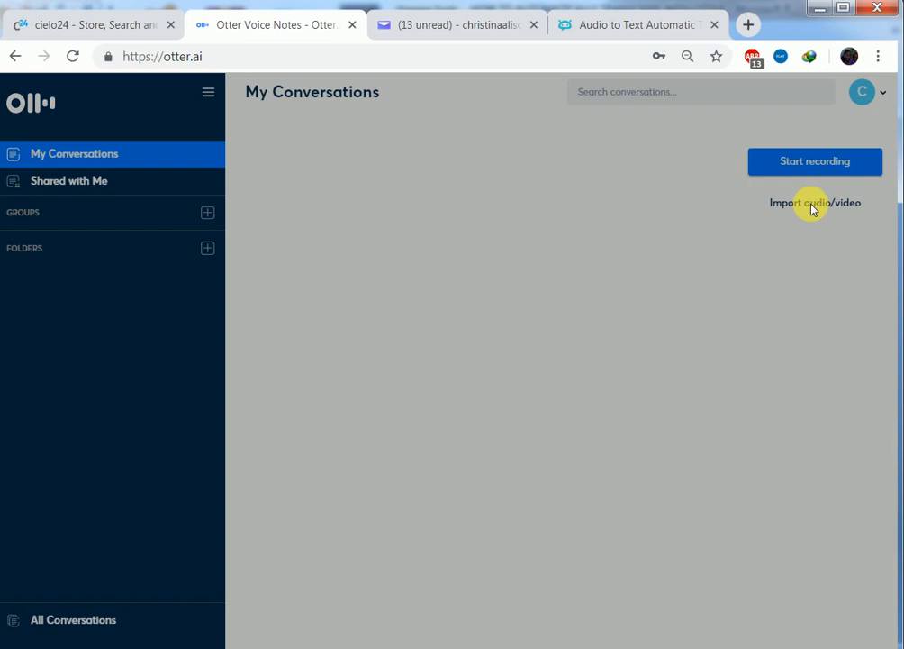
left_click(816, 202)
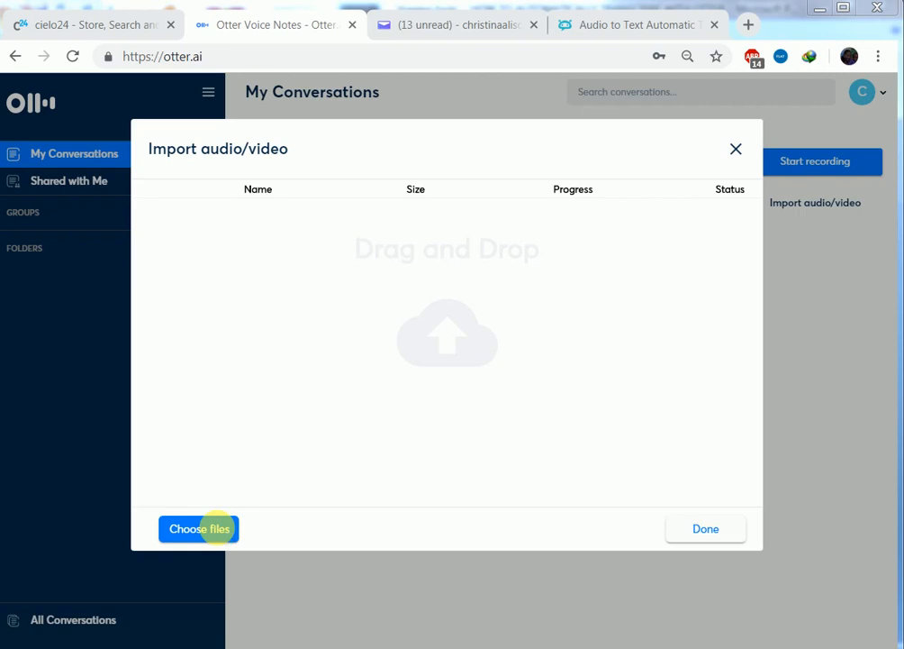
left_click(198, 529)
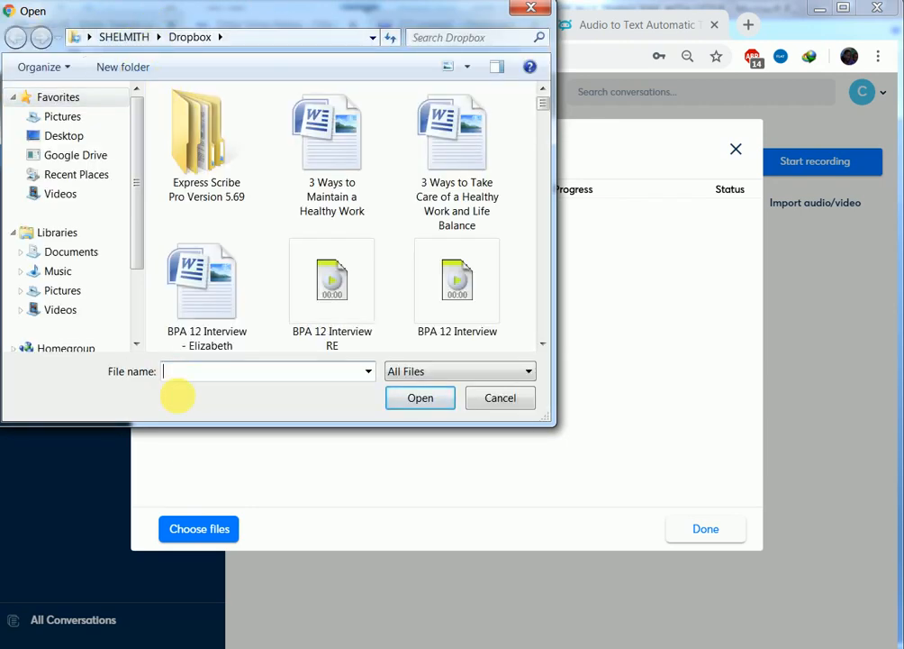
type("e")
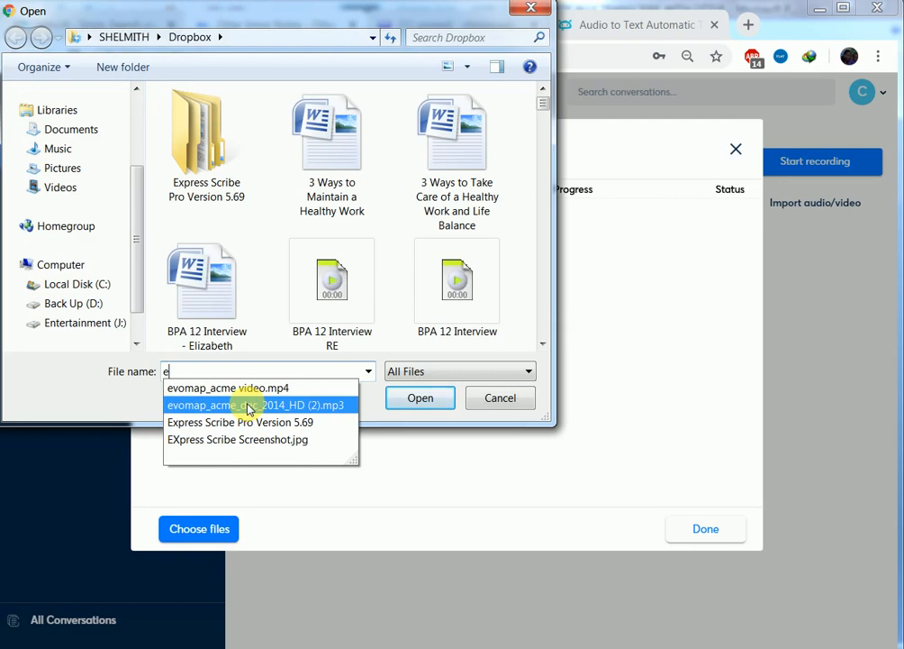
left_click(257, 405)
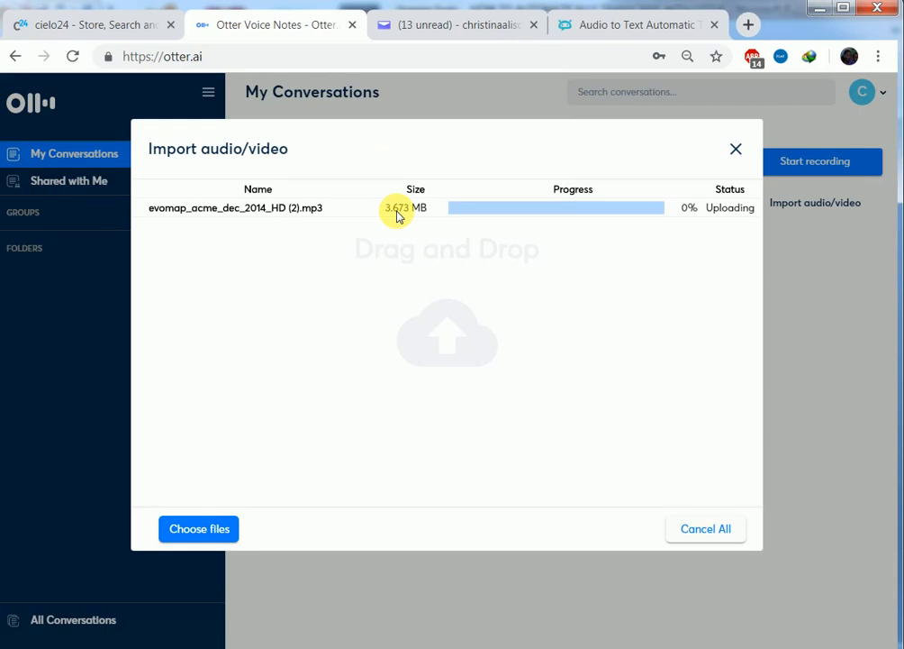
mouse_move(705, 231)
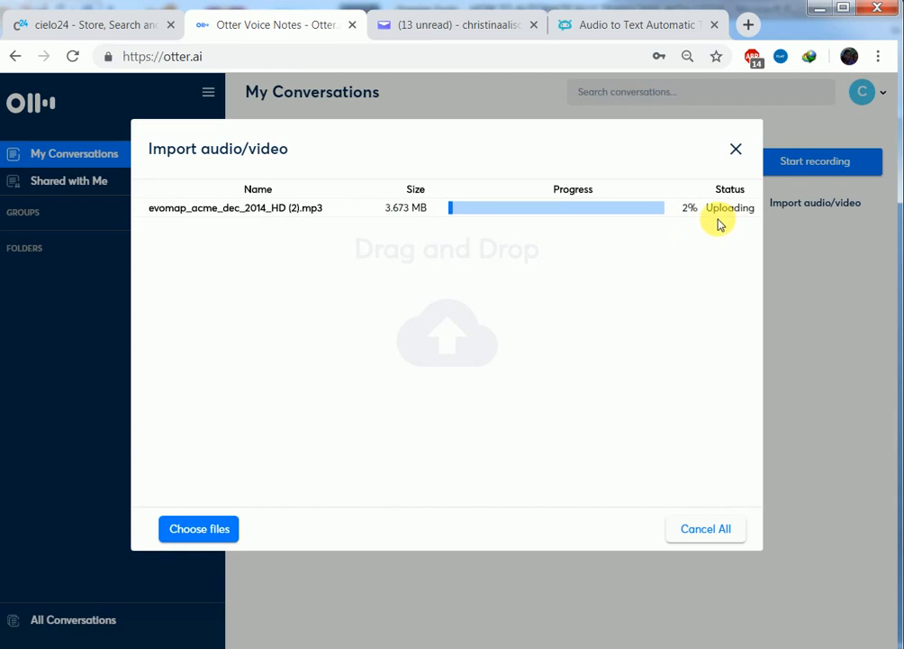
mouse_move(720, 257)
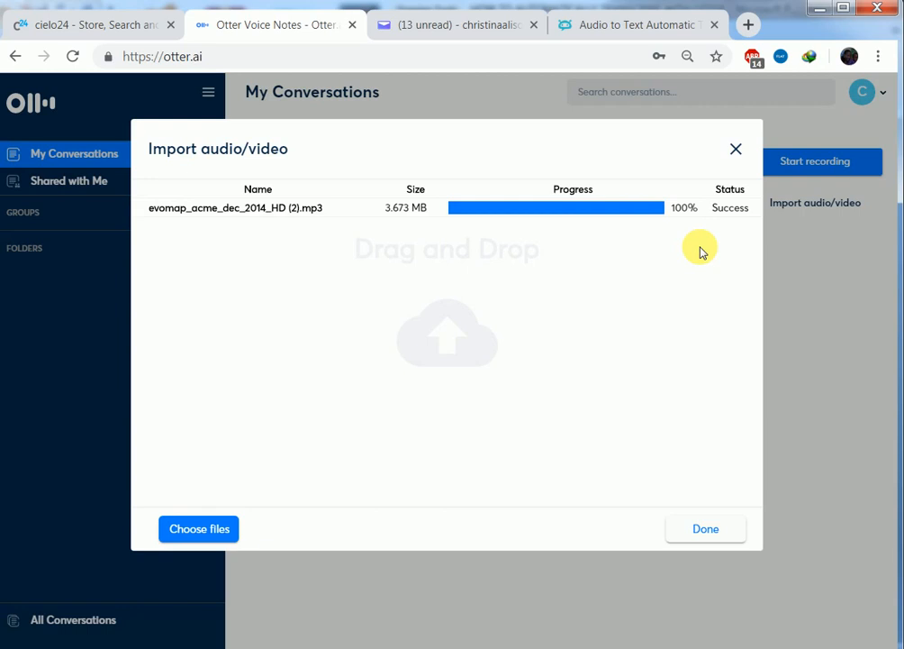
mouse_move(705, 527)
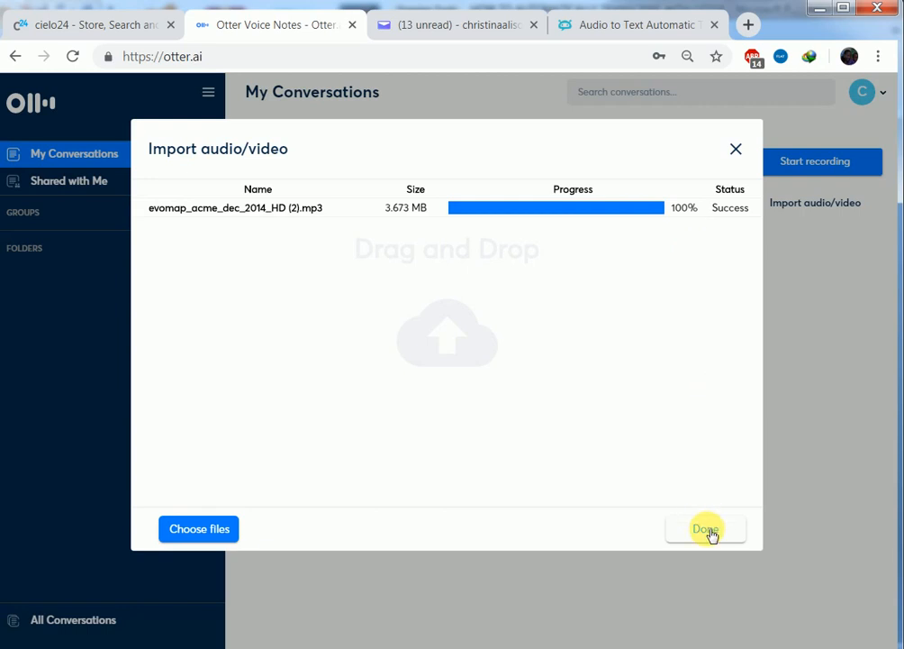
left_click(706, 529)
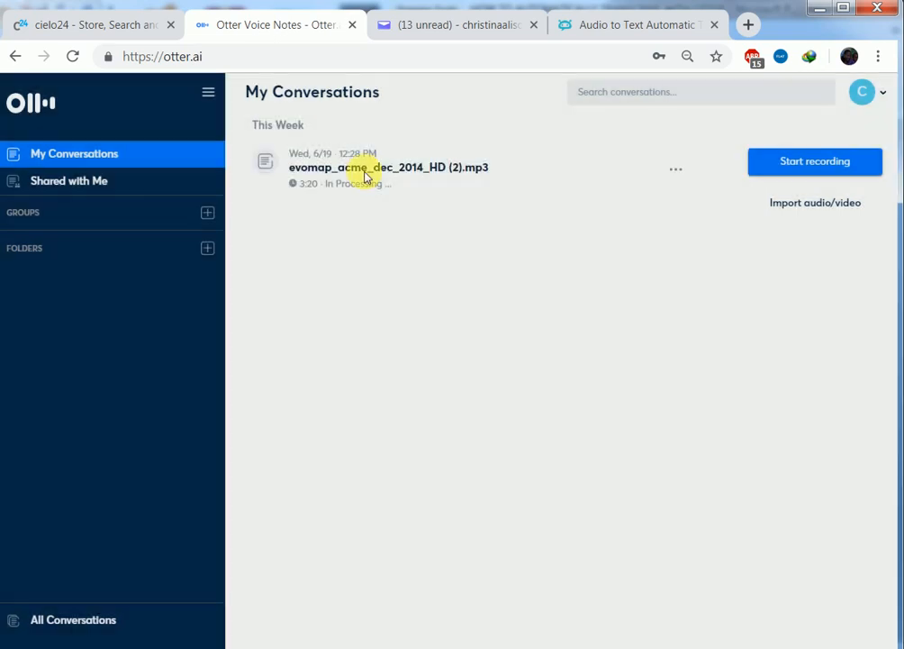
mouse_move(297, 189)
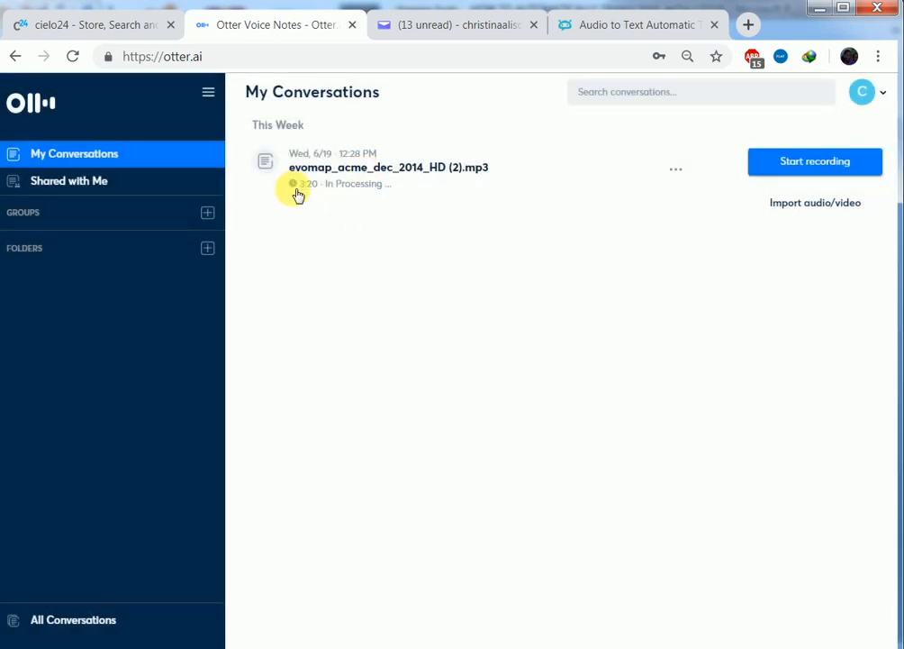
mouse_move(341, 198)
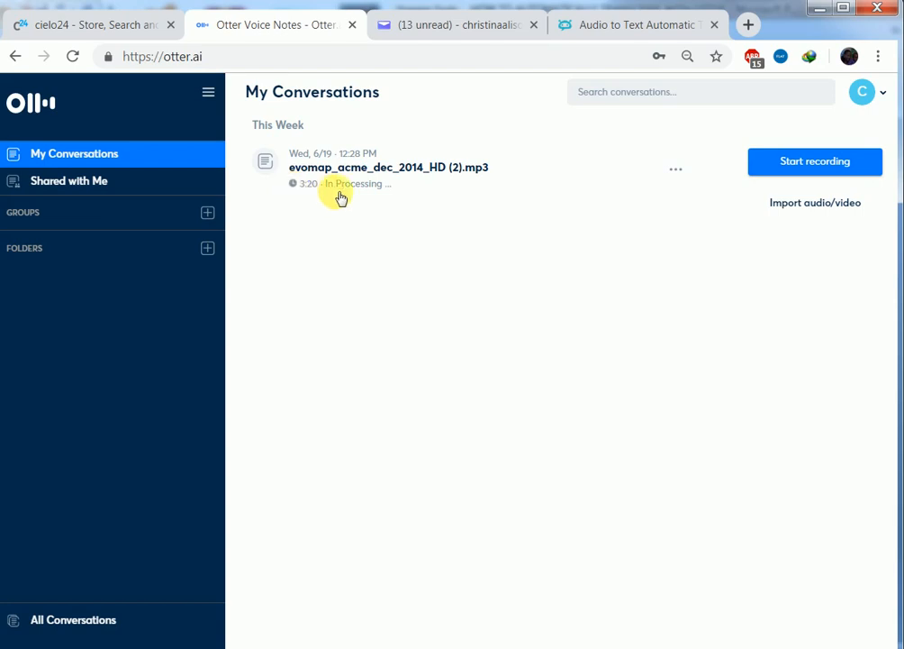
mouse_move(367, 223)
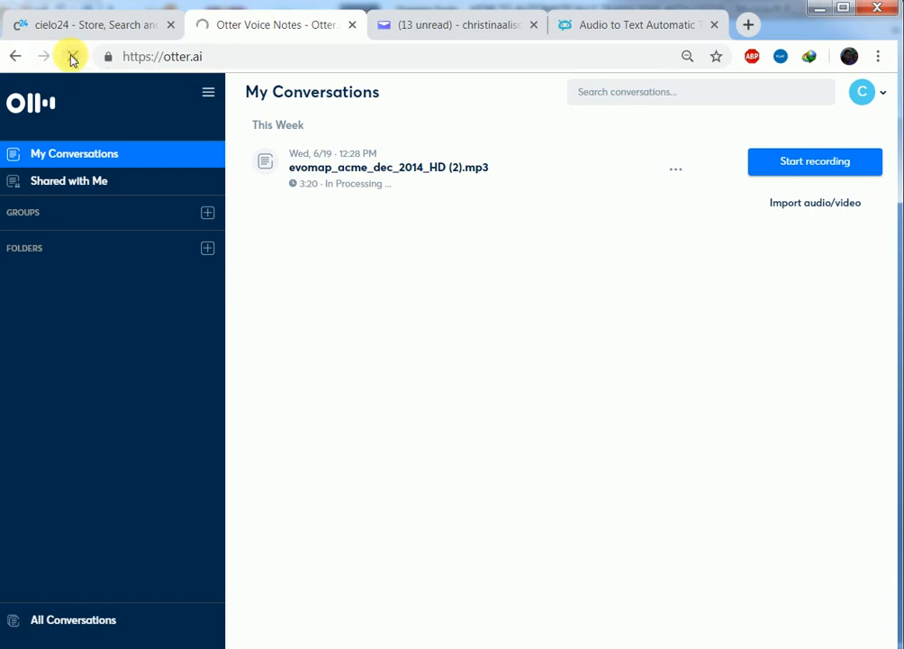
left_click(72, 56)
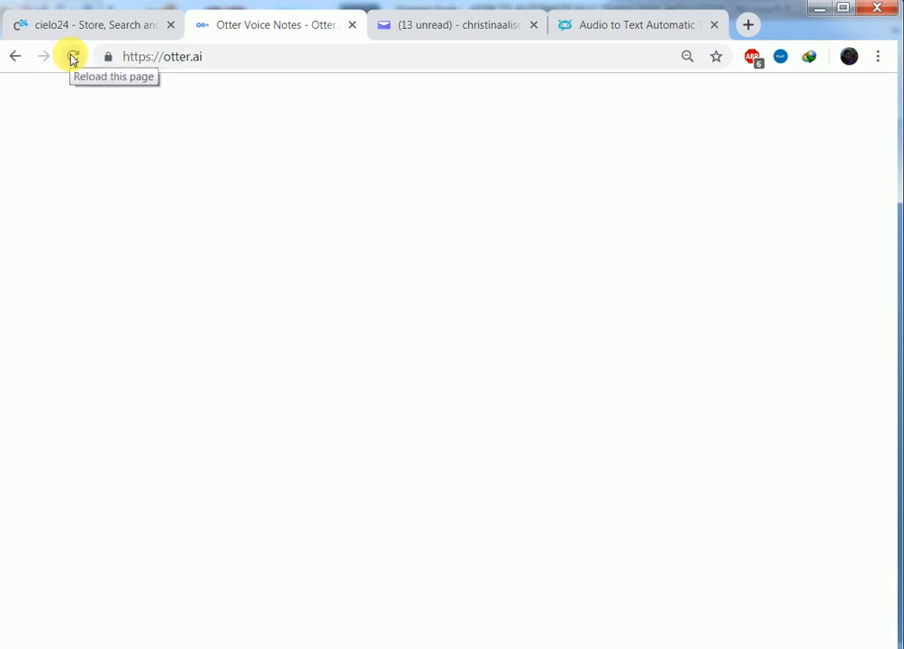
left_click(72, 56)
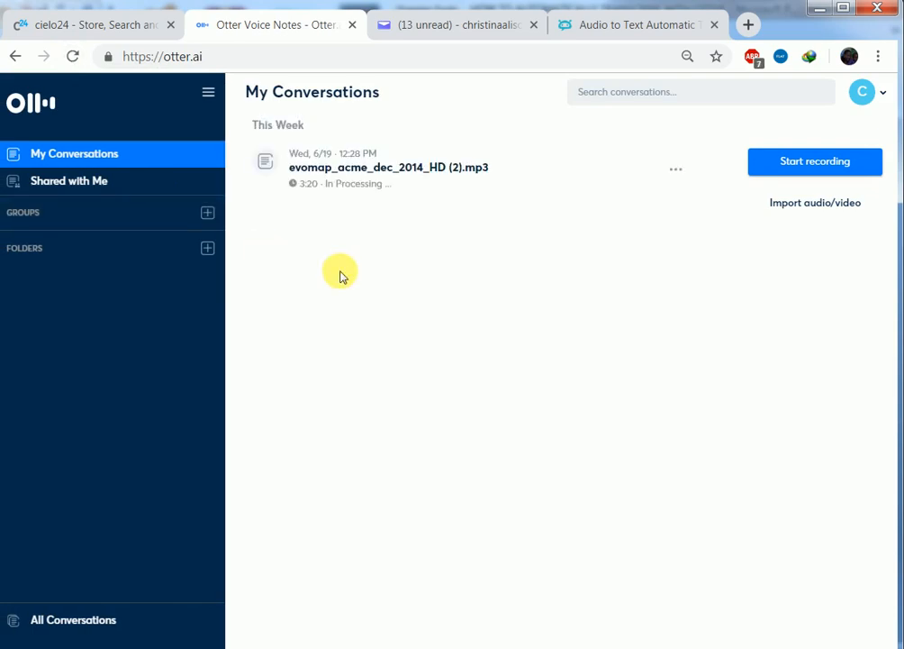
mouse_move(366, 255)
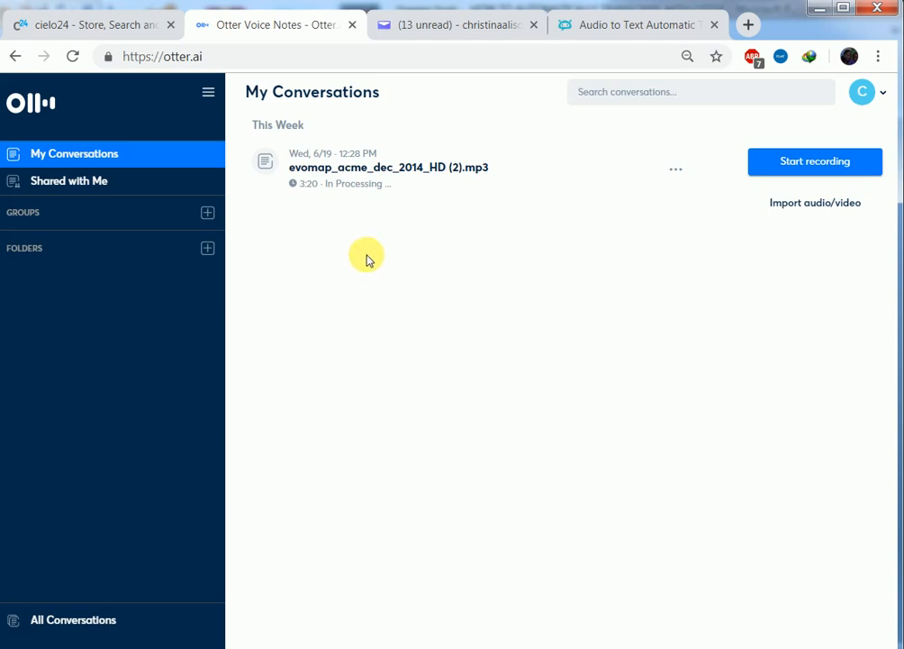
left_click(389, 166)
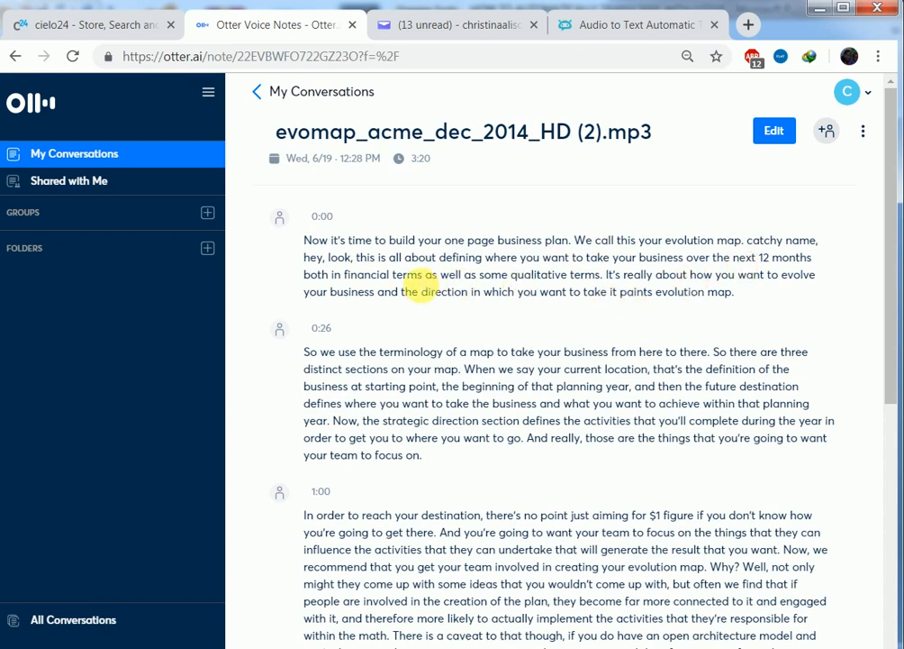
Step: Scroll through the evomap transcript while Otter finishes processing it
scroll("down", 3)
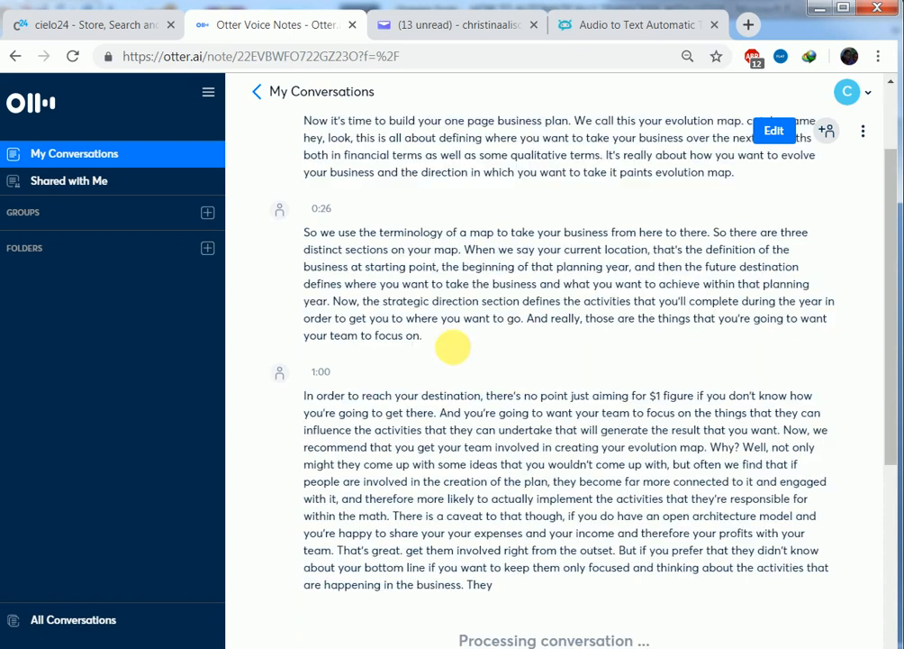
scroll("down", 3)
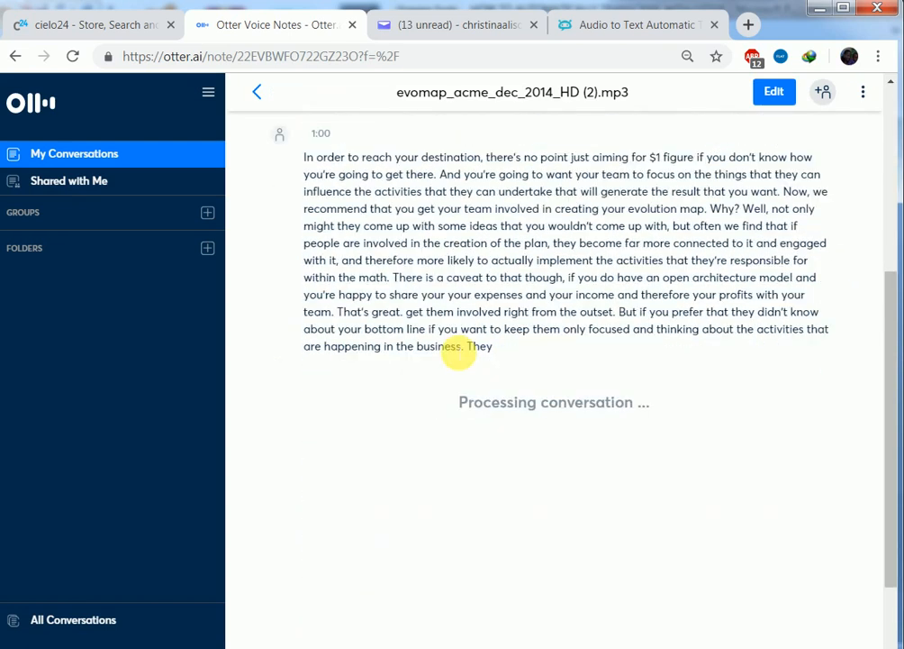
scroll("up", 3)
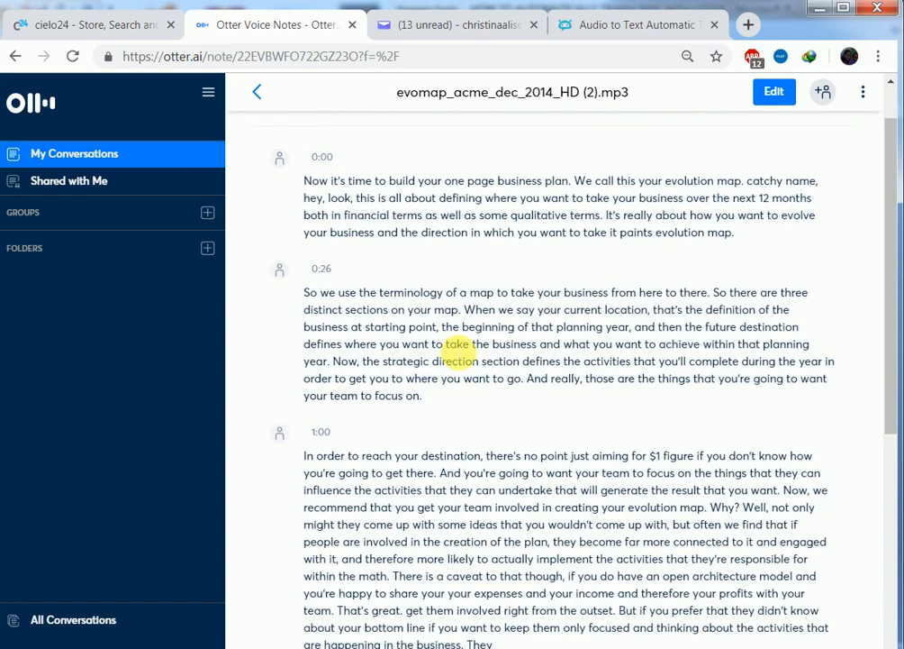
scroll("down", 3)
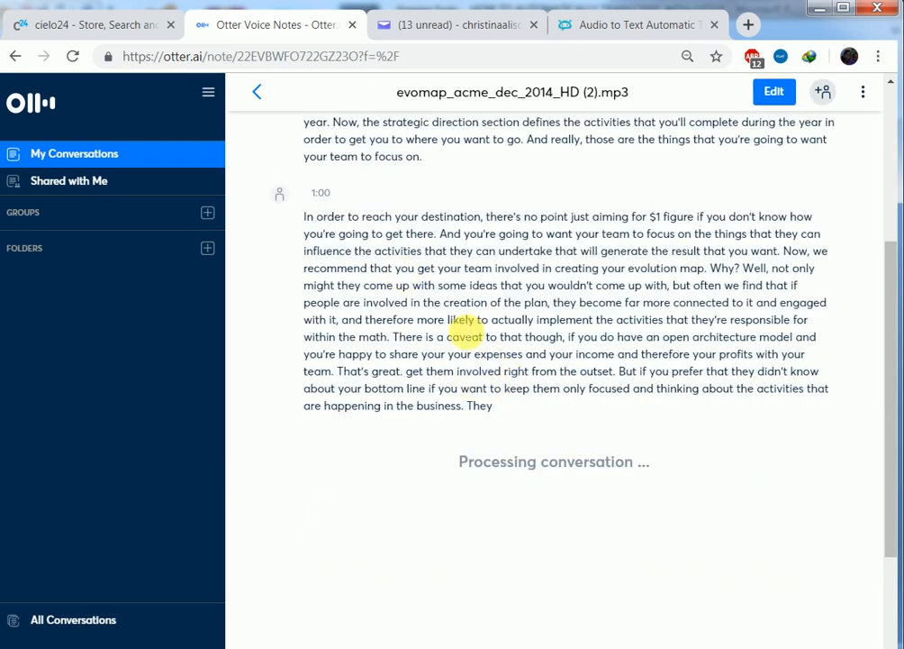
scroll("up", 3)
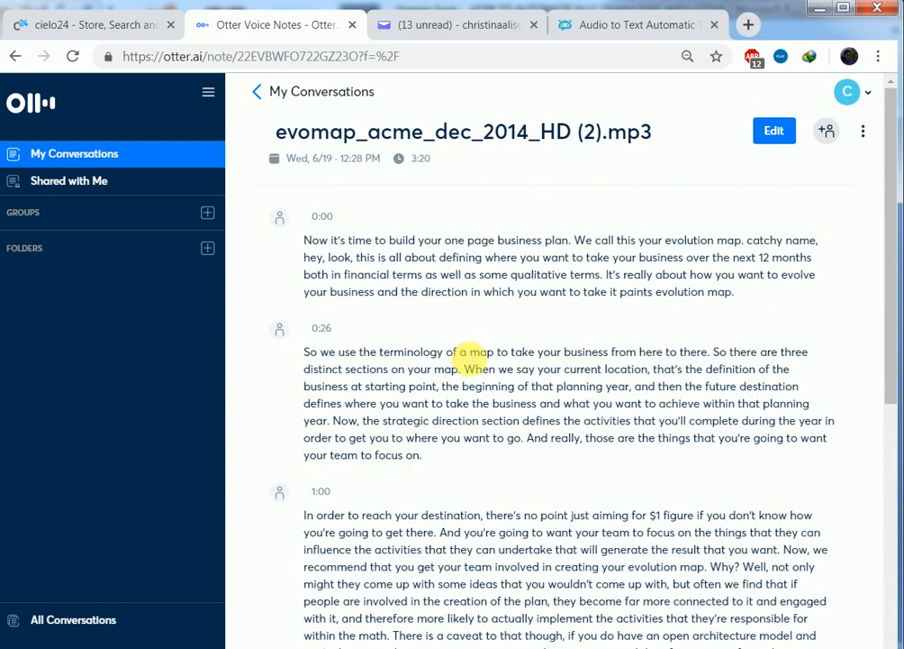
mouse_move(559, 386)
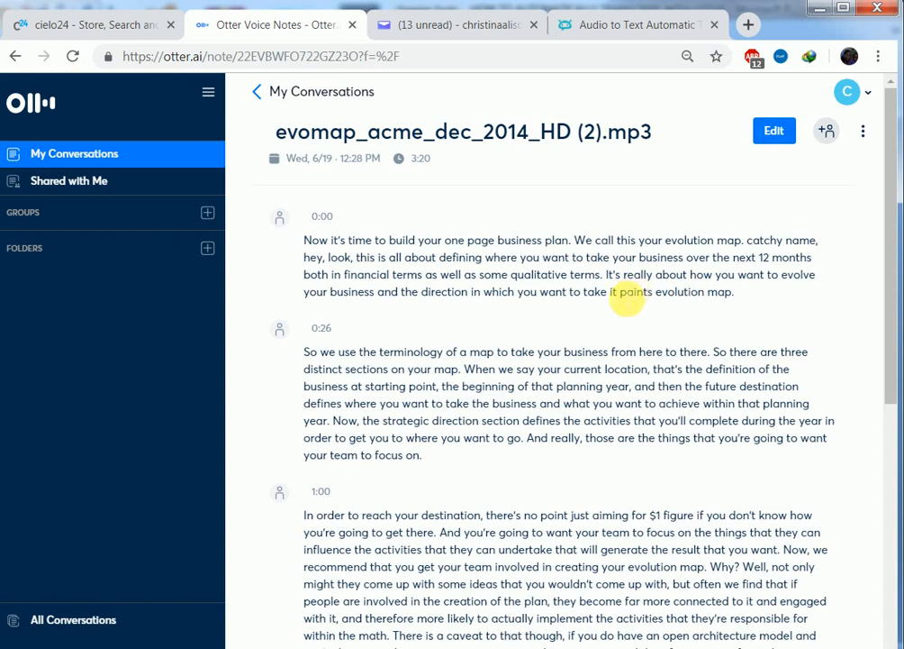
scroll("down", 3)
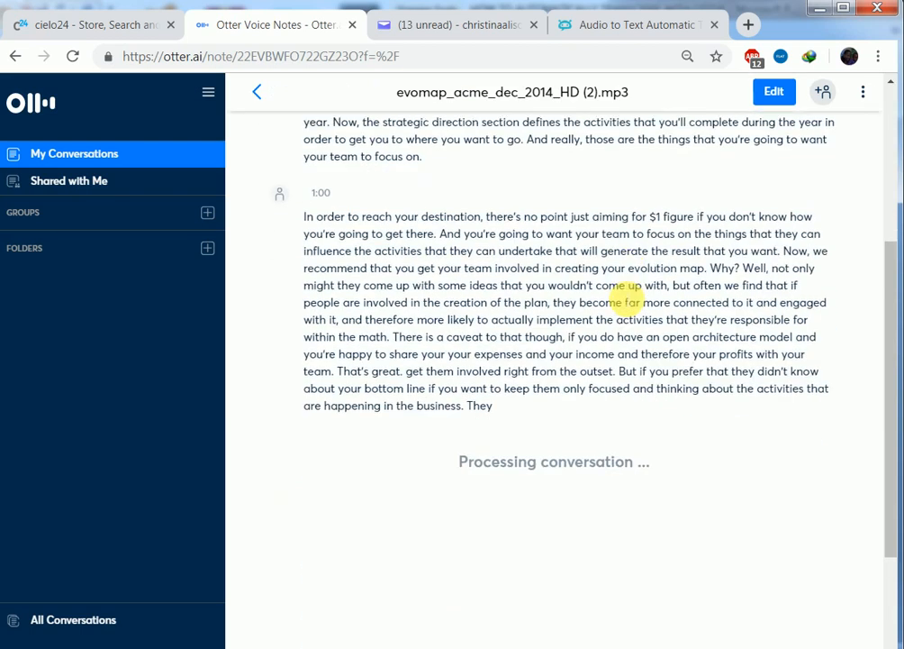
scroll("down", 3)
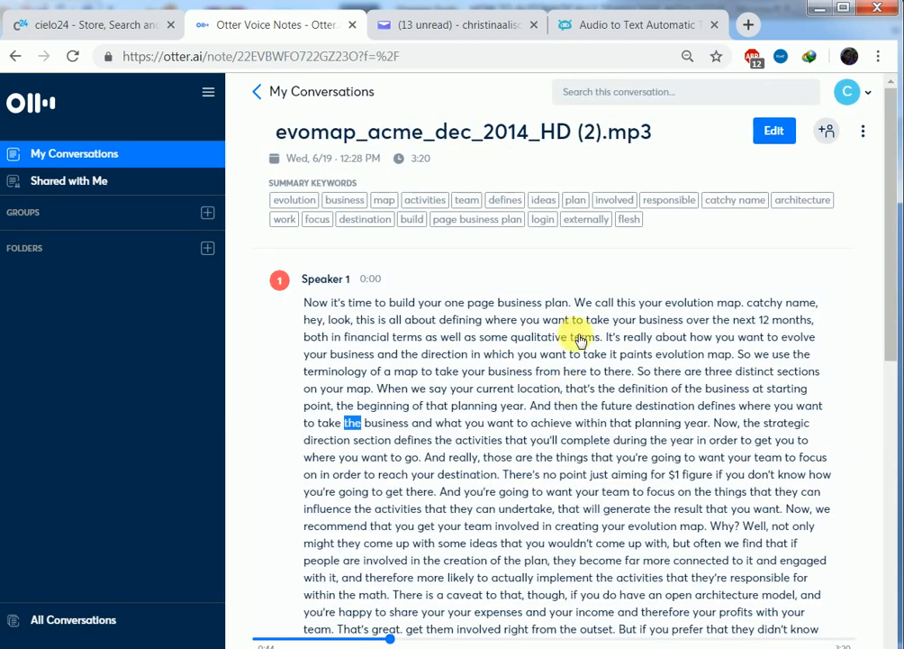
mouse_move(482, 353)
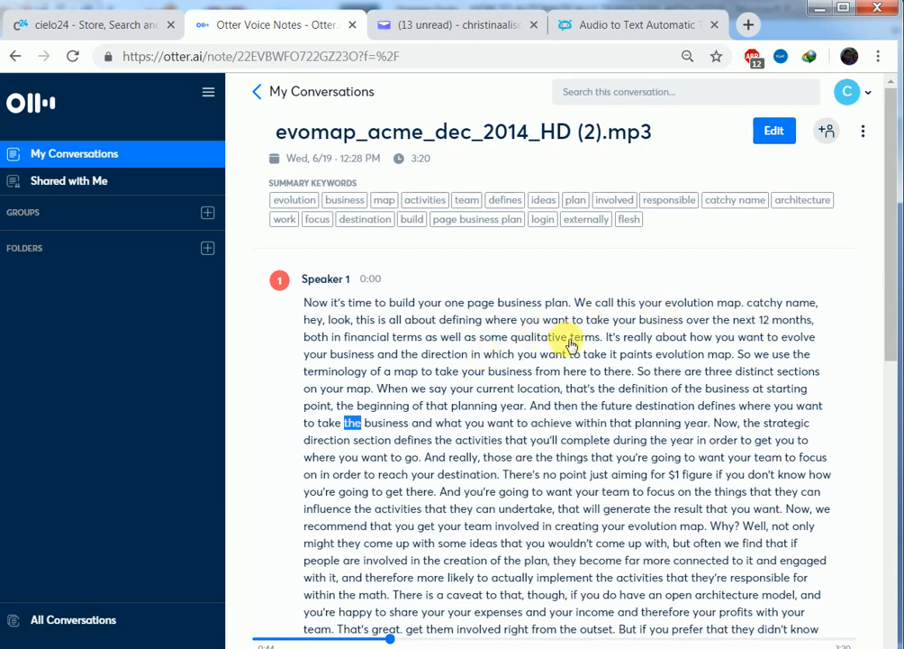
scroll("down", 3)
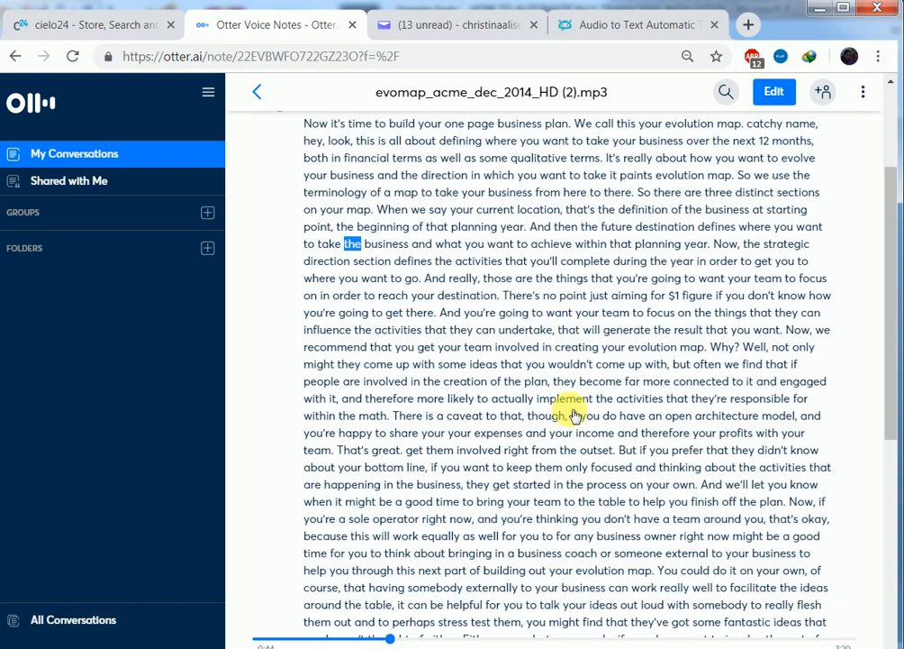
scroll("down", 3)
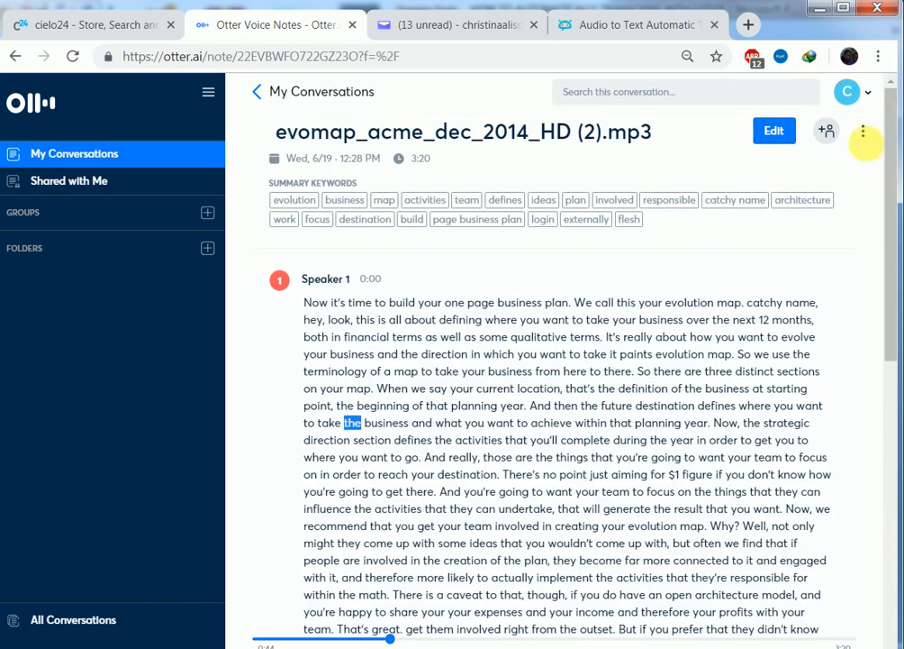
mouse_move(862, 131)
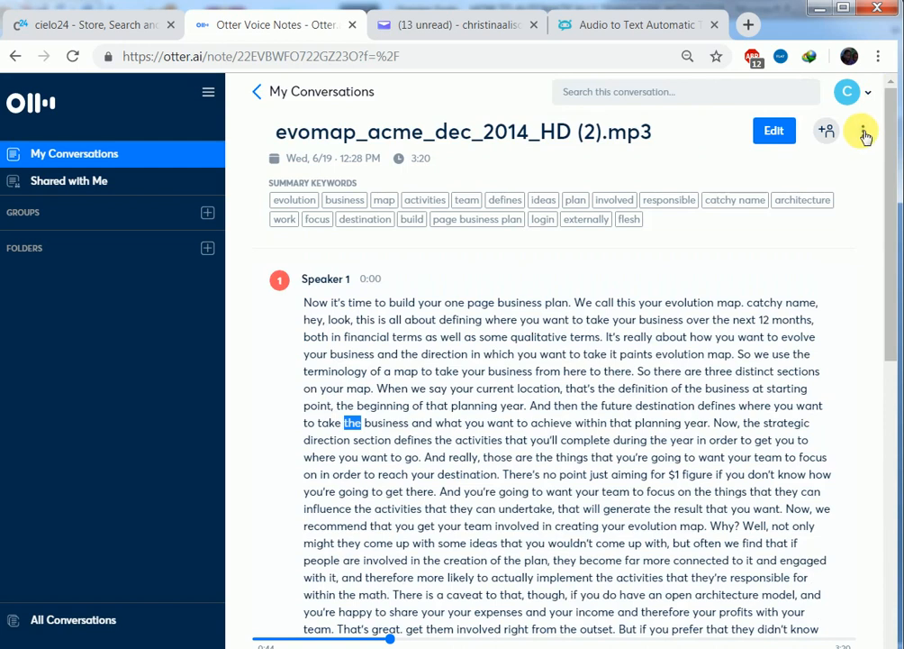
Step: Open the evomap conversation's three-dot options menu
left_click(862, 130)
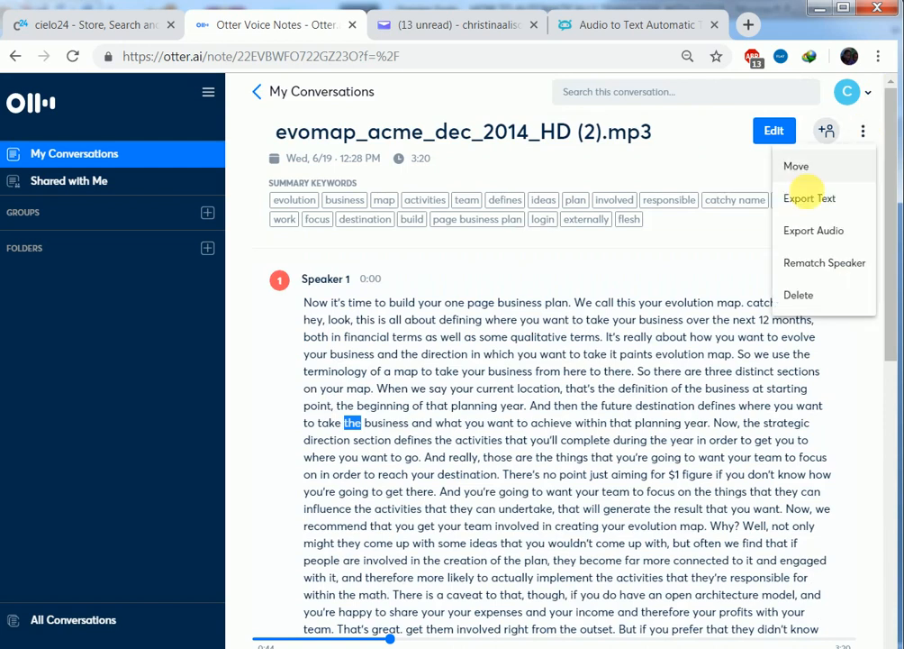
mouse_move(809, 199)
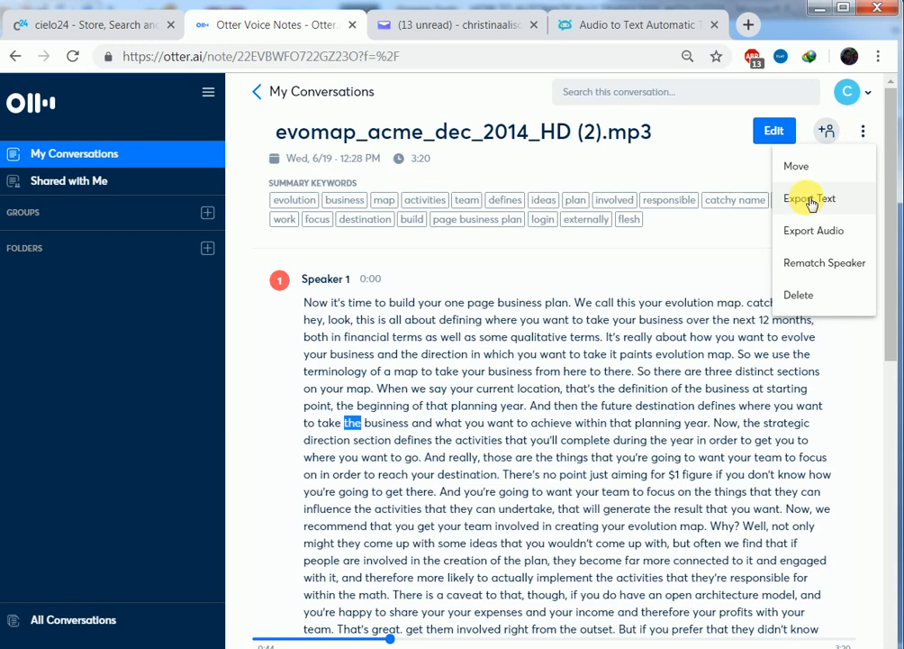
Step: Choose Export Text as a text file with speaker names and timestamps switched off
left_click(809, 198)
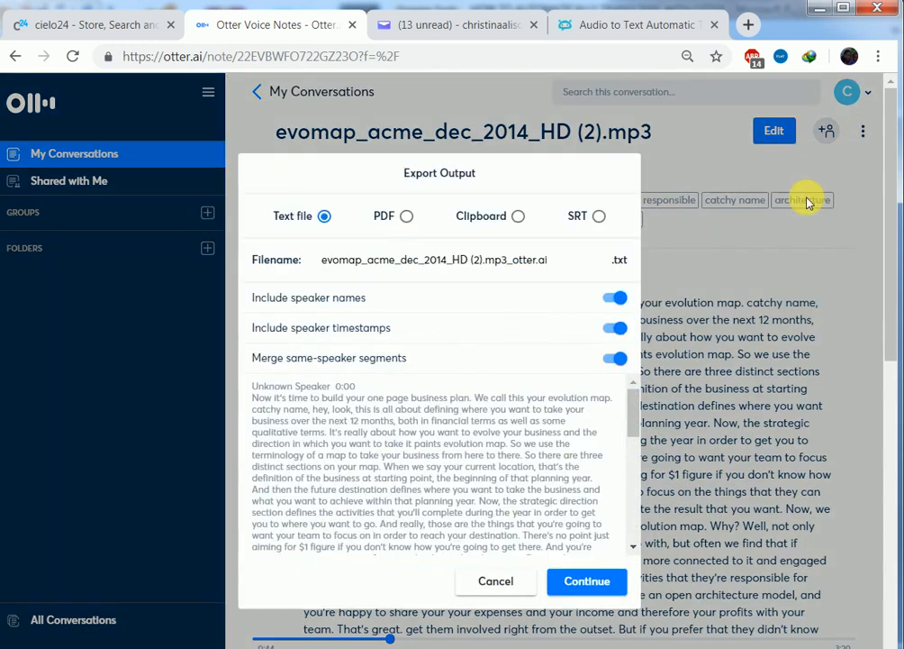
mouse_move(309, 313)
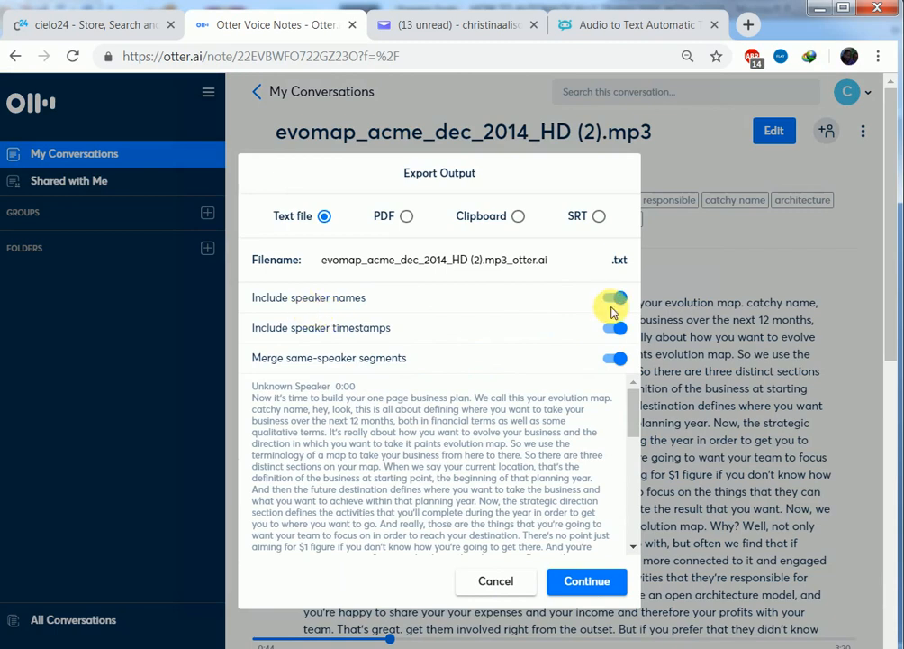
left_click(614, 297)
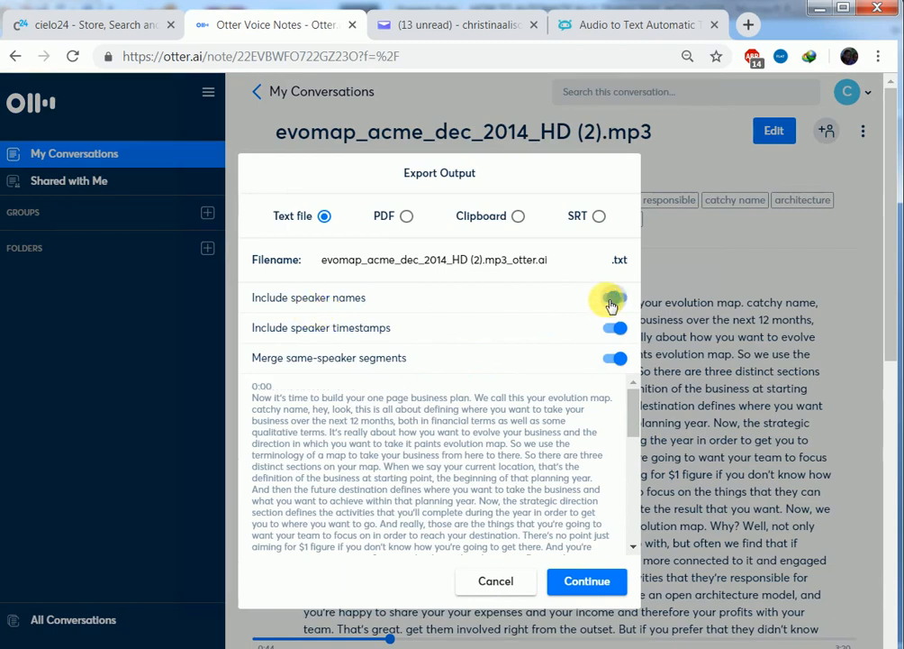
left_click(615, 297)
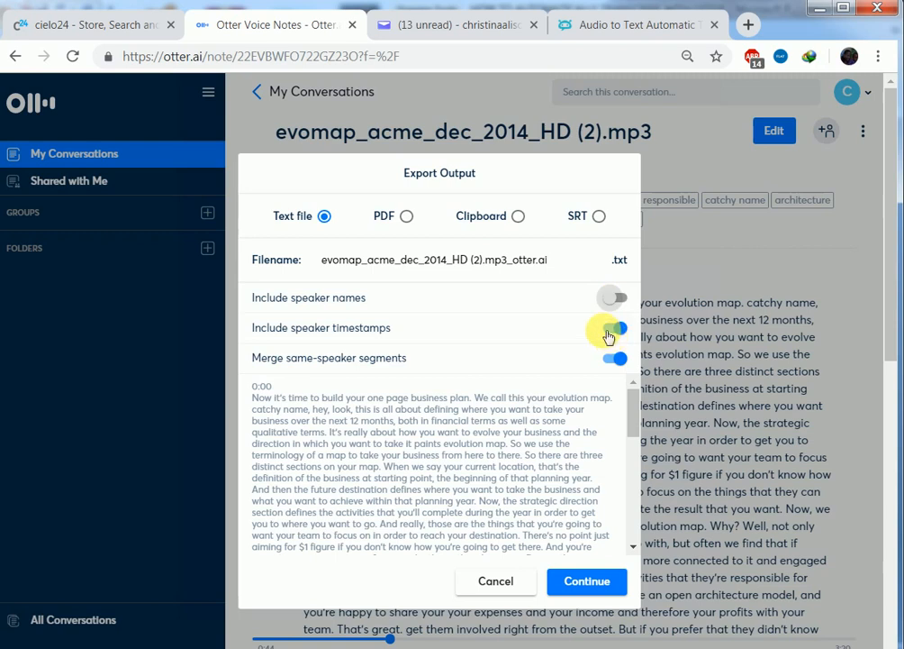
left_click(615, 327)
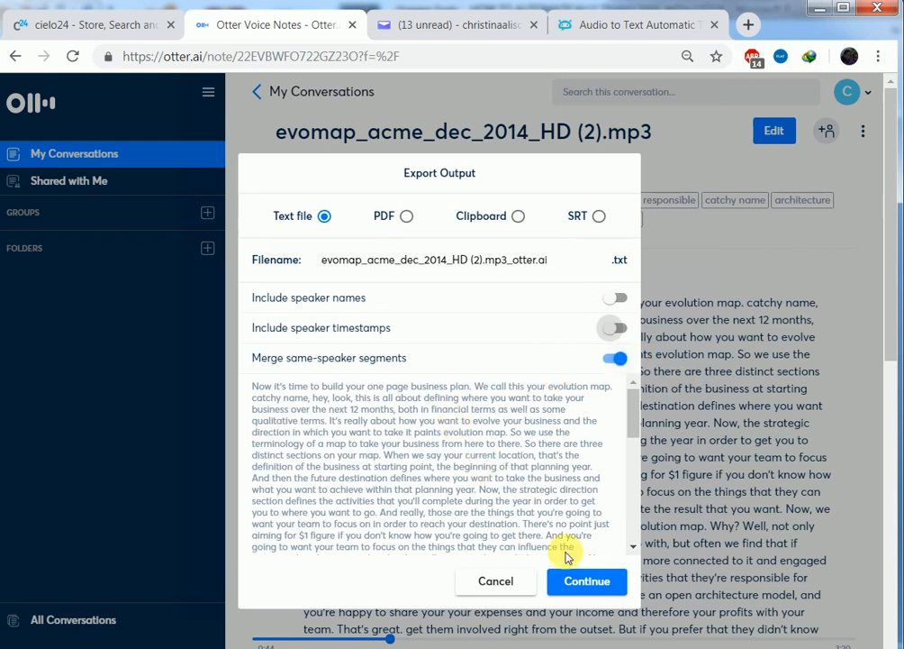
mouse_move(339, 174)
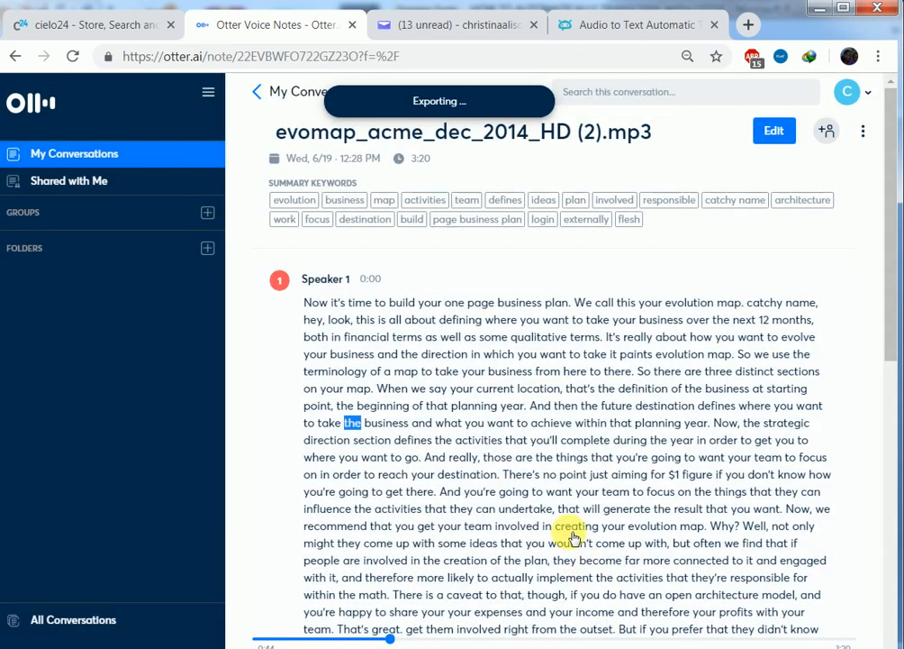
mouse_move(535, 491)
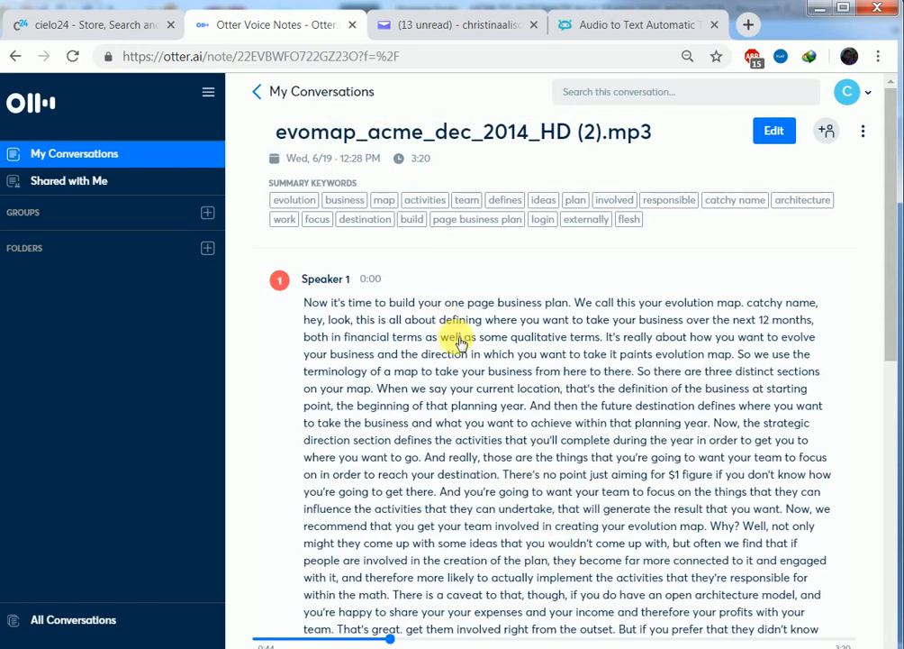
mouse_move(308, 302)
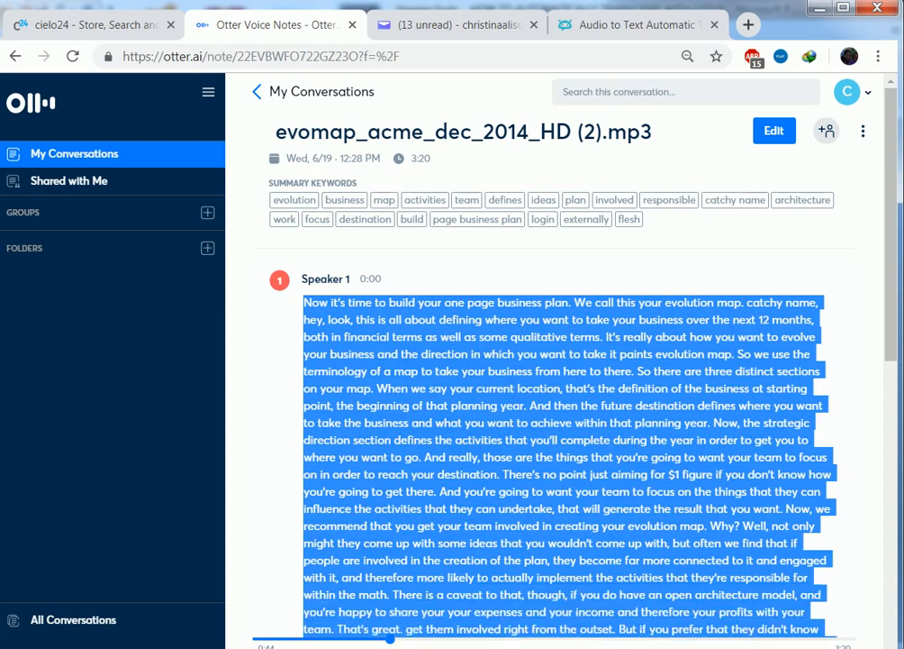
Step: Scroll down through the evomap Speaker 1 transcript
scroll("down", 3)
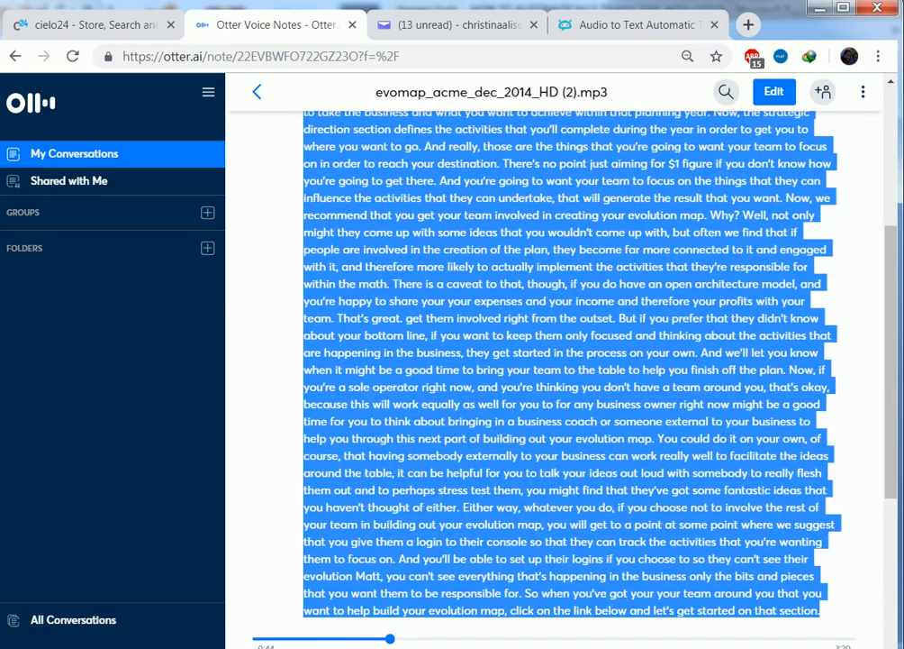
scroll("down", 3)
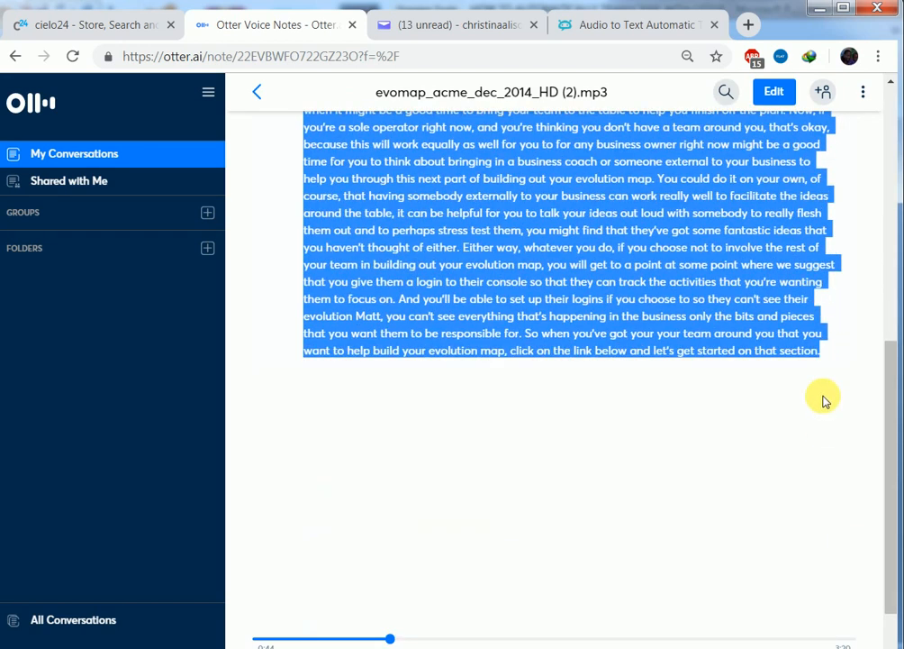
mouse_move(858, 397)
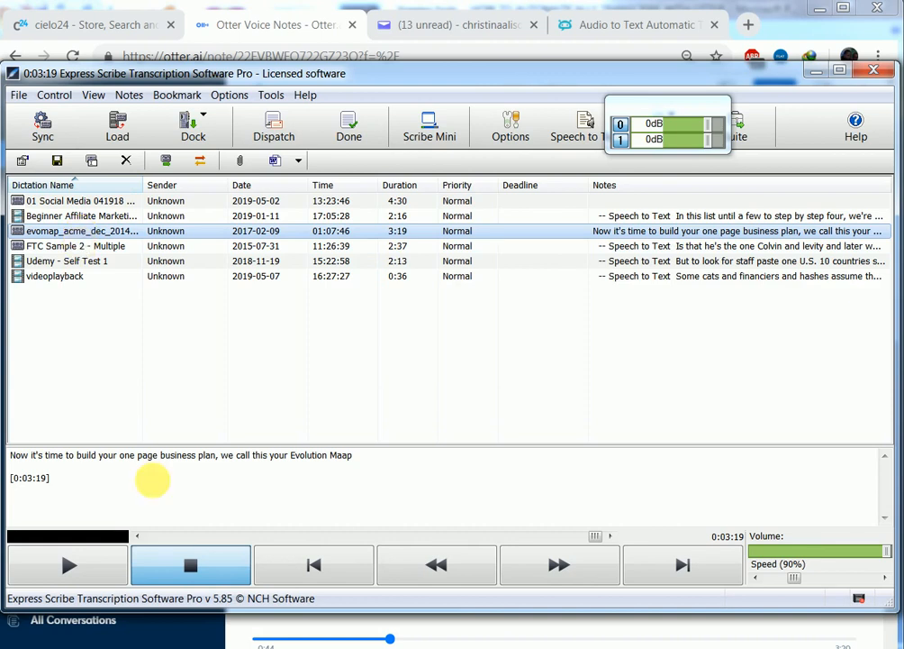
mouse_move(124, 481)
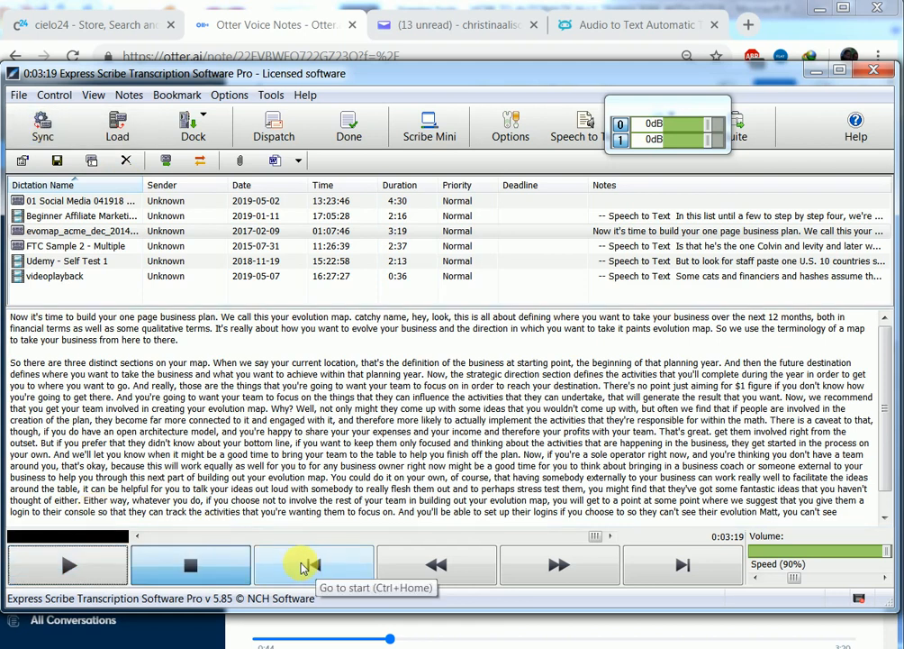
Step: Return Express Scribe playback to the start and scroll up the pasted notes
left_click(313, 565)
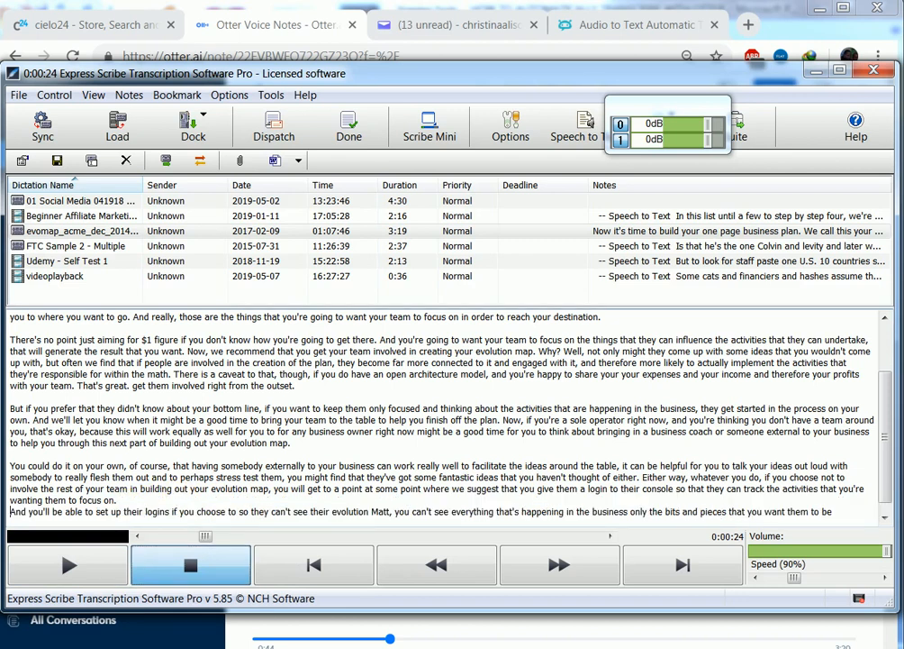
scroll("up", 3)
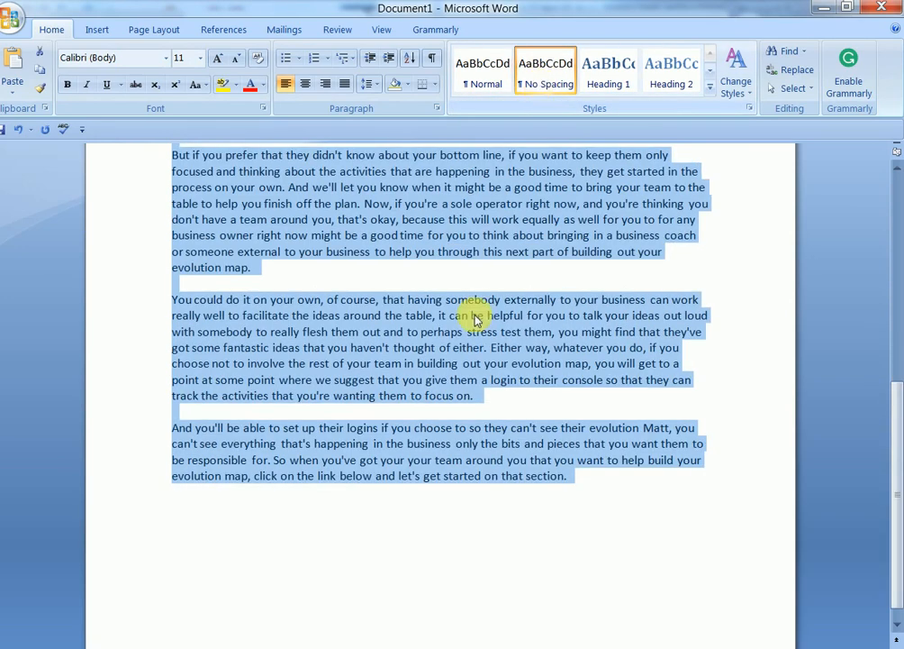
Step: Scroll up to the beginning of the transcript in the Word document
scroll("up", 3)
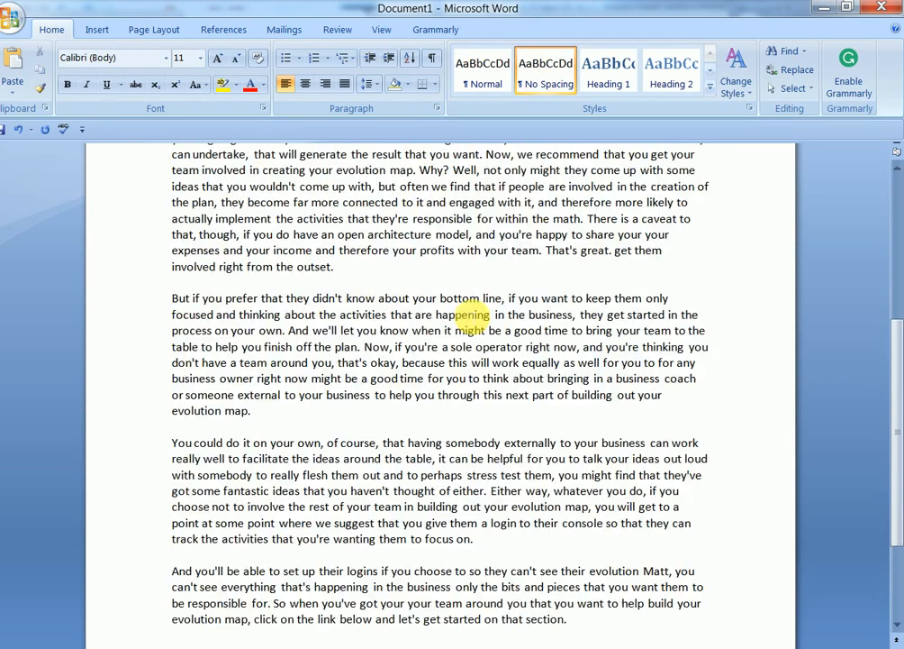
scroll("up", 3)
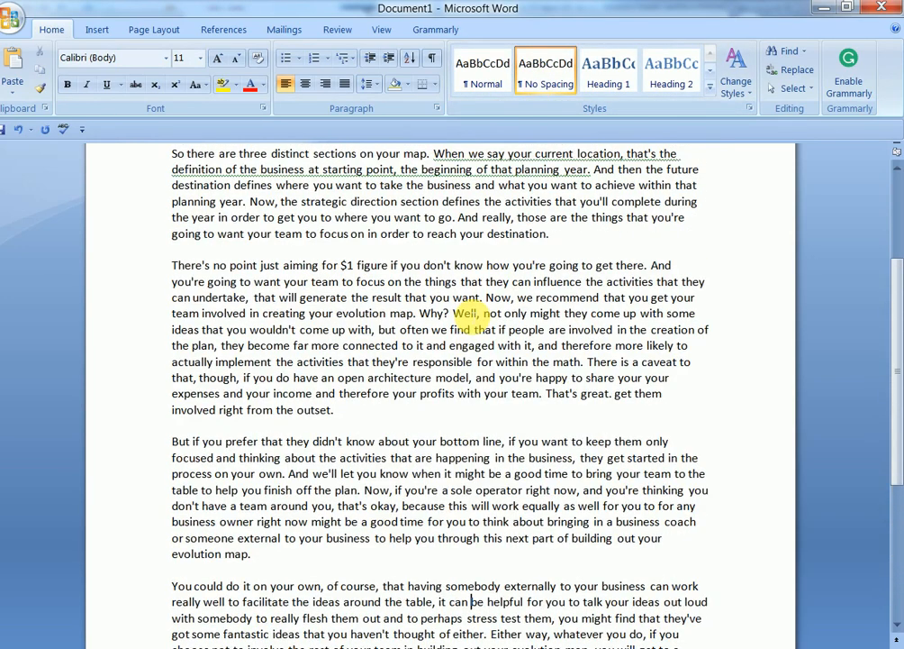
scroll("up", 3)
type("your ")
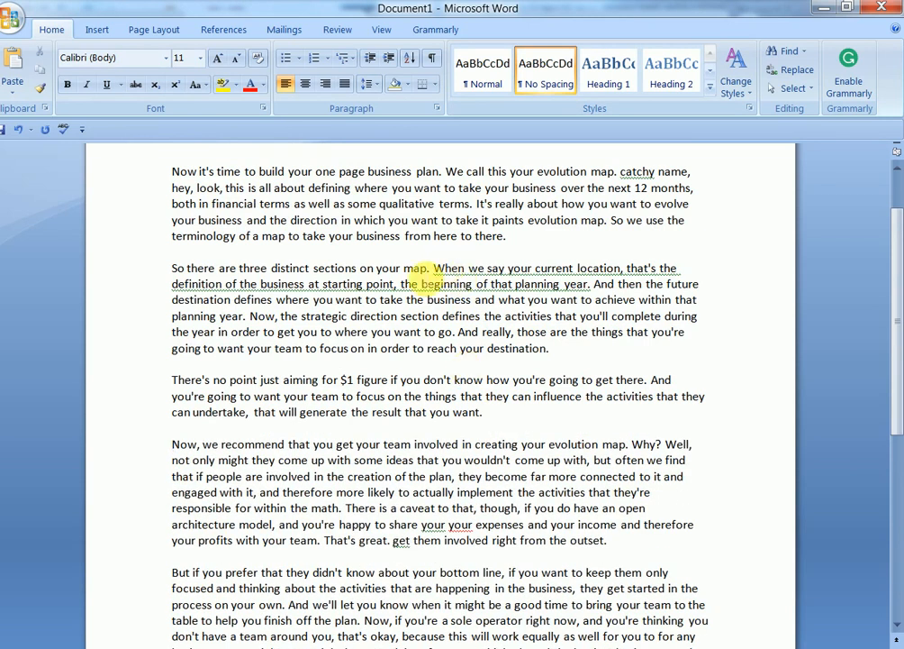
scroll("up", 3)
type("Woman 1: ")
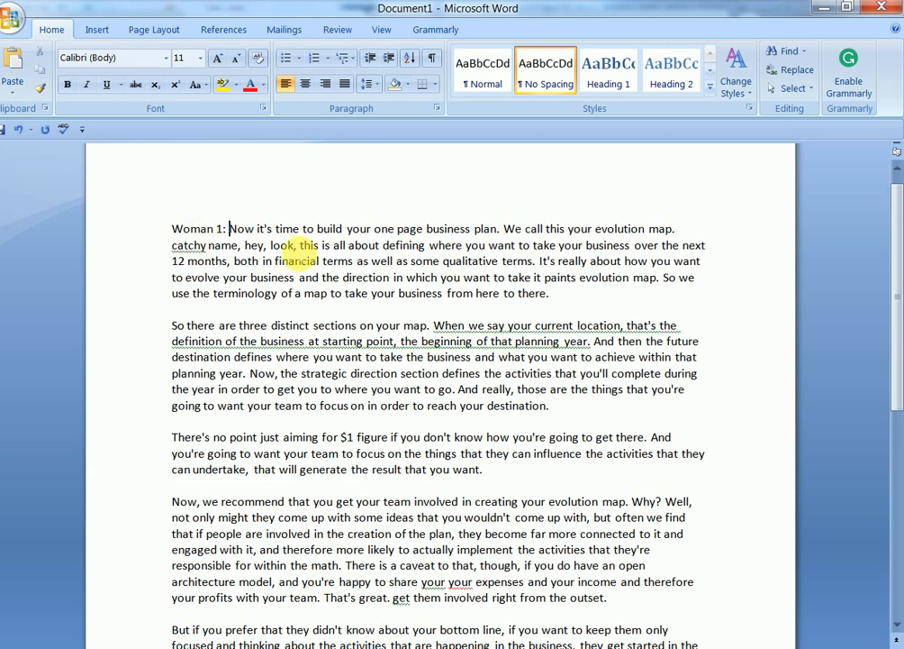
mouse_move(290, 486)
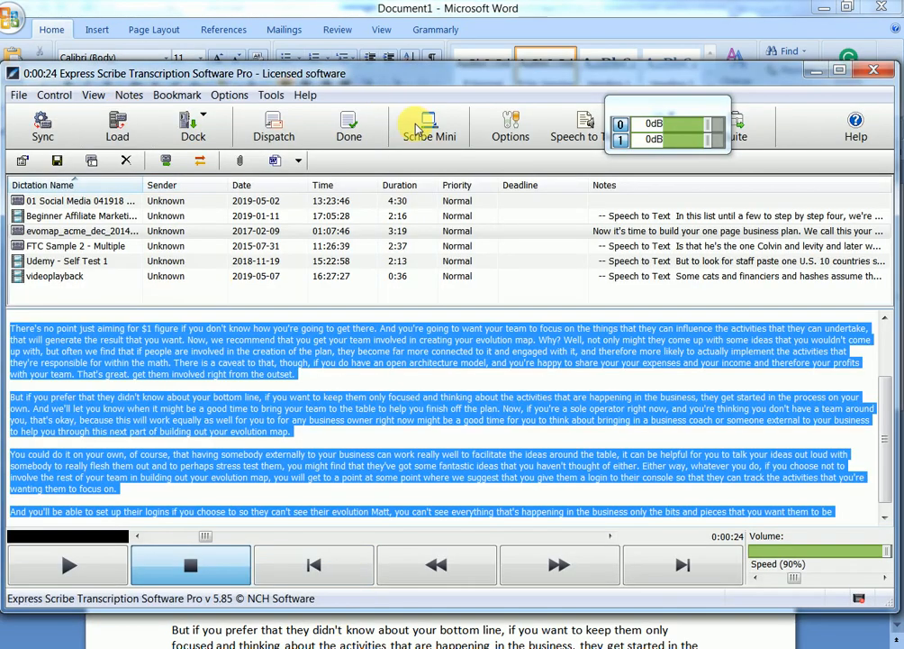
Step: Switch Express Scribe to Scribe Mini, rewind to the start, and scroll through the Word transcript
left_click(429, 125)
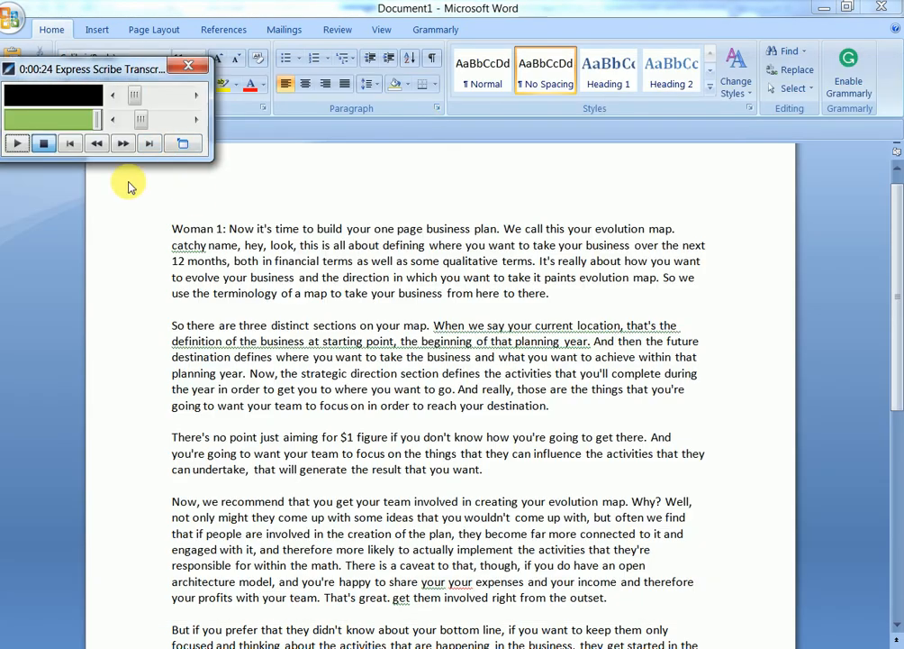
mouse_move(70, 143)
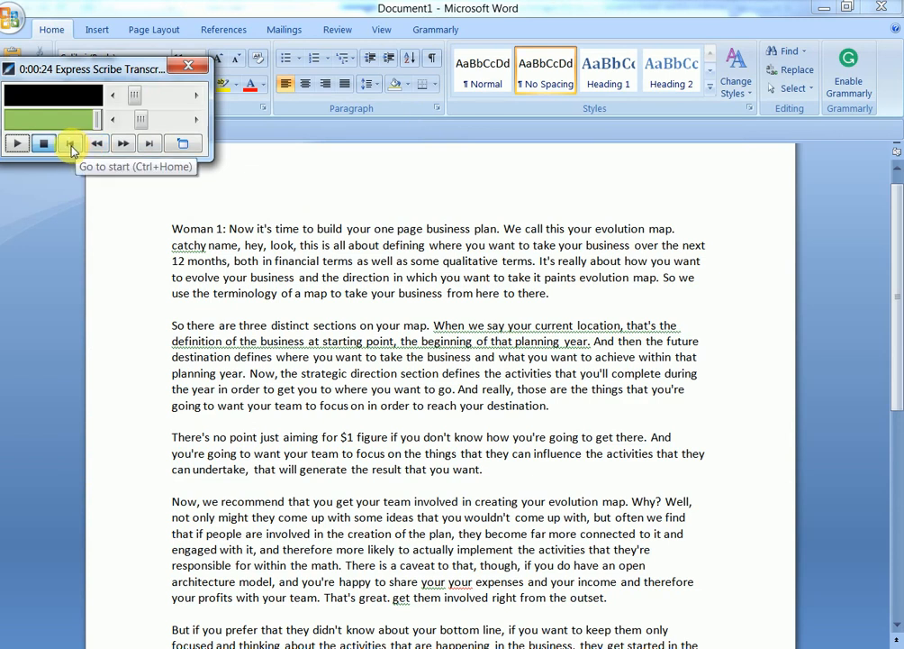
left_click(71, 143)
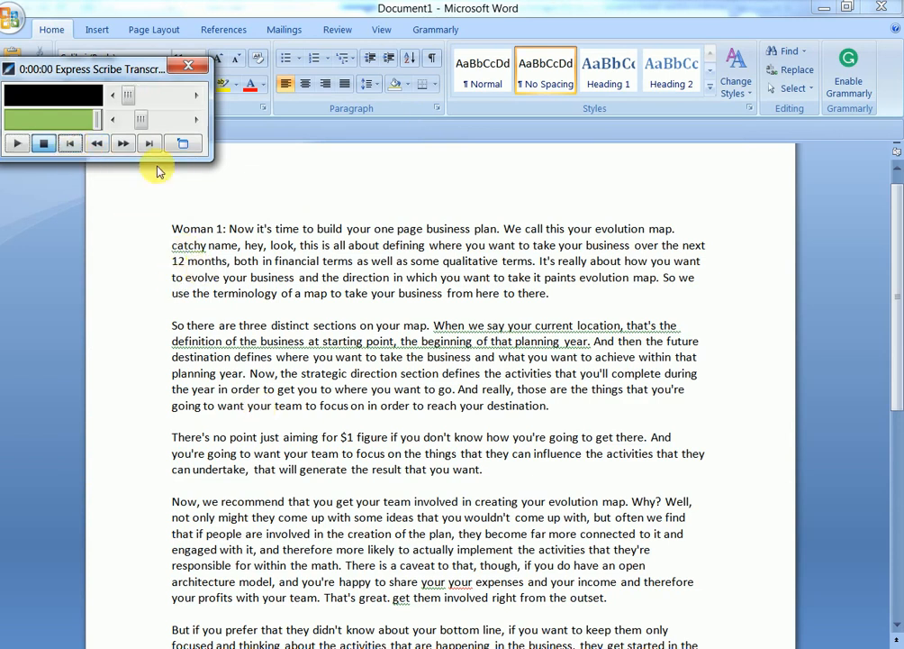
mouse_move(306, 307)
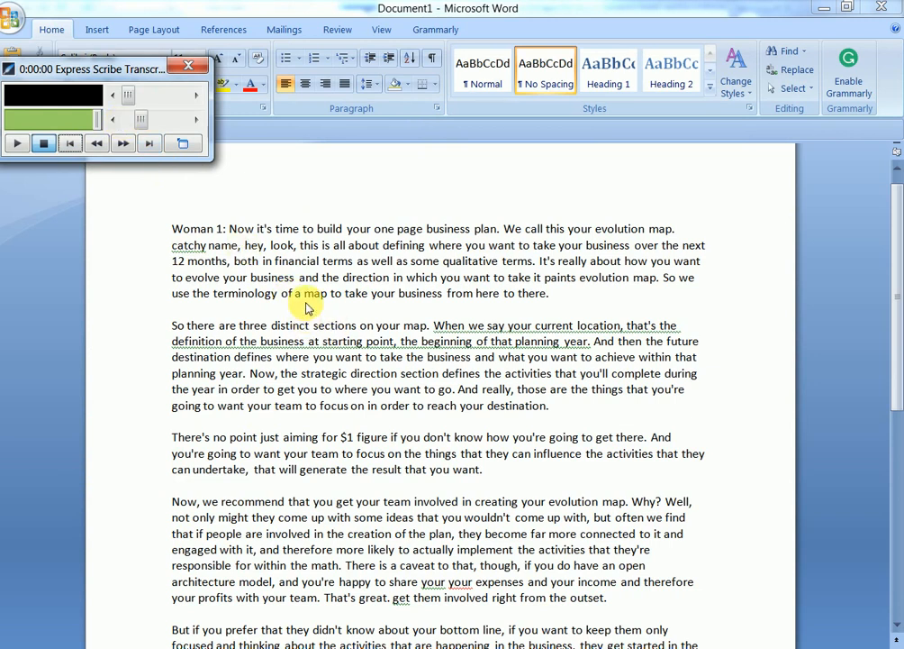
mouse_move(433, 603)
type("G")
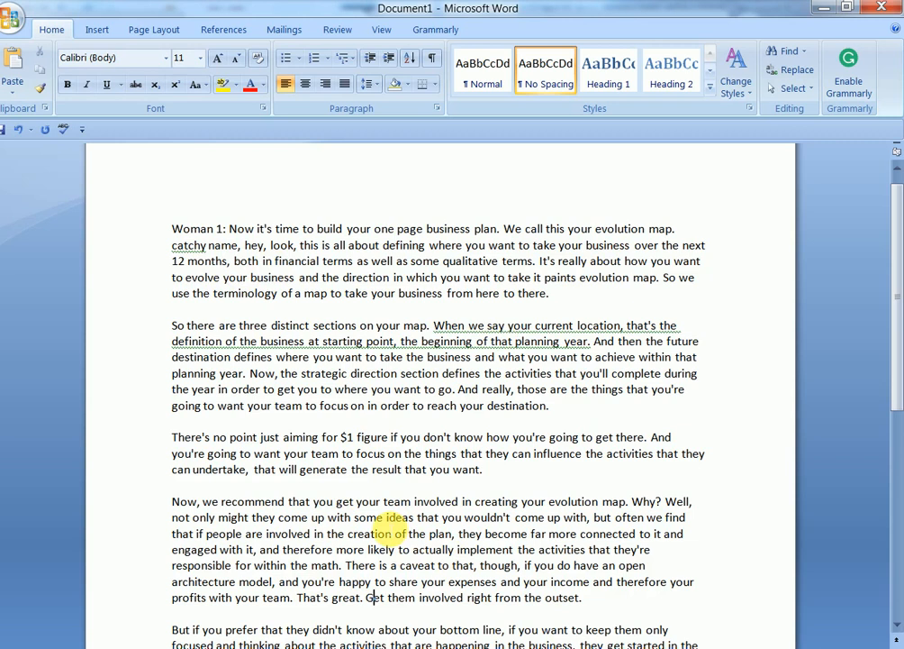
scroll("down", 3)
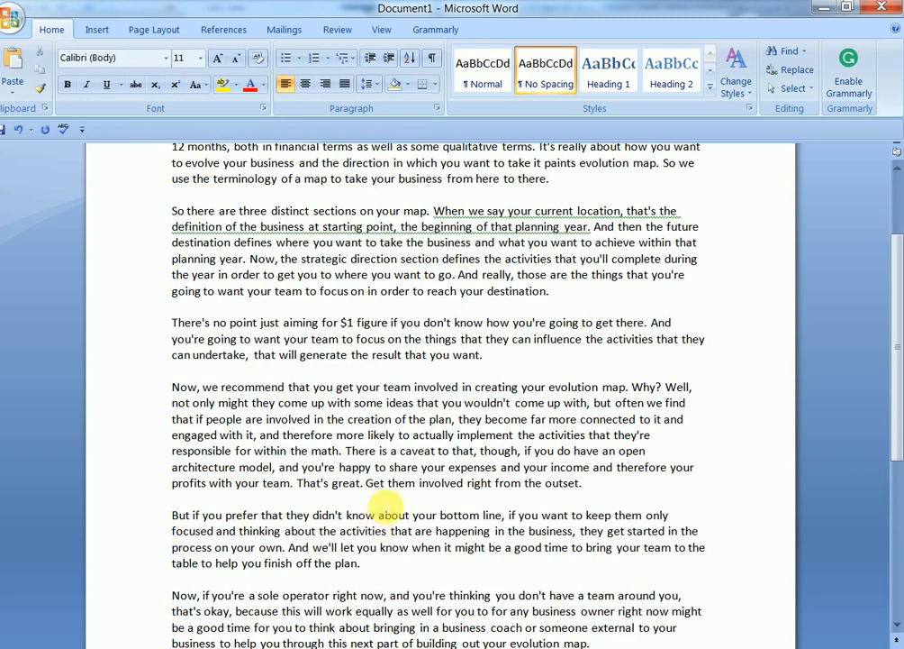
scroll("down", 3)
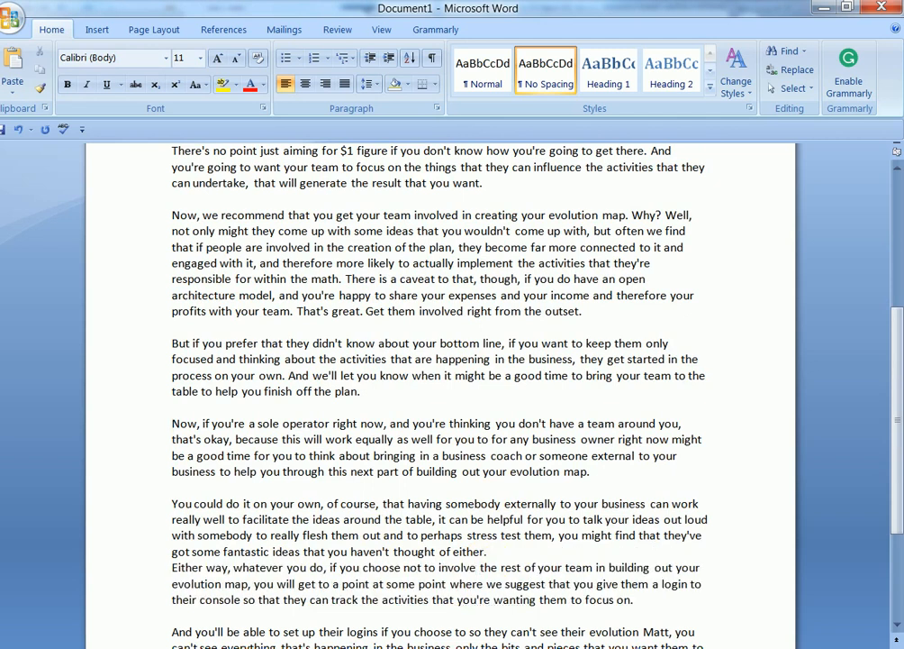
scroll("down", 3)
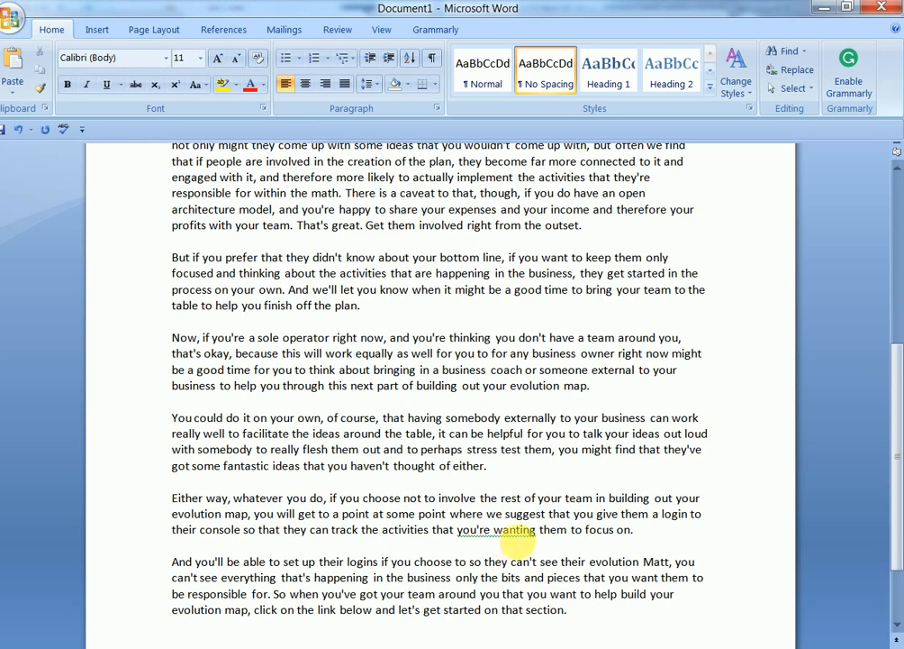
scroll("up", 3)
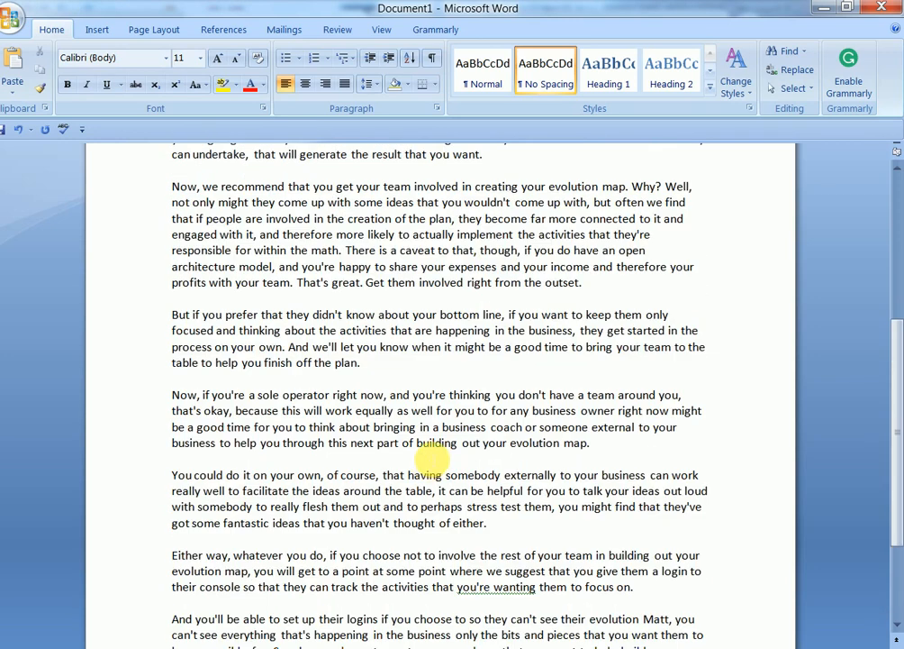
scroll("up", 3)
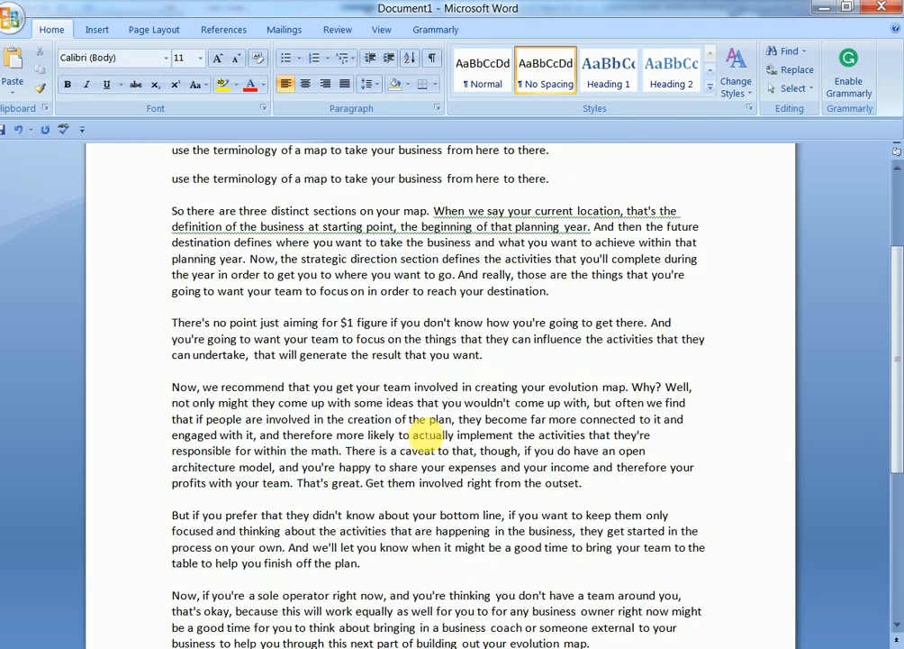
scroll("up", 3)
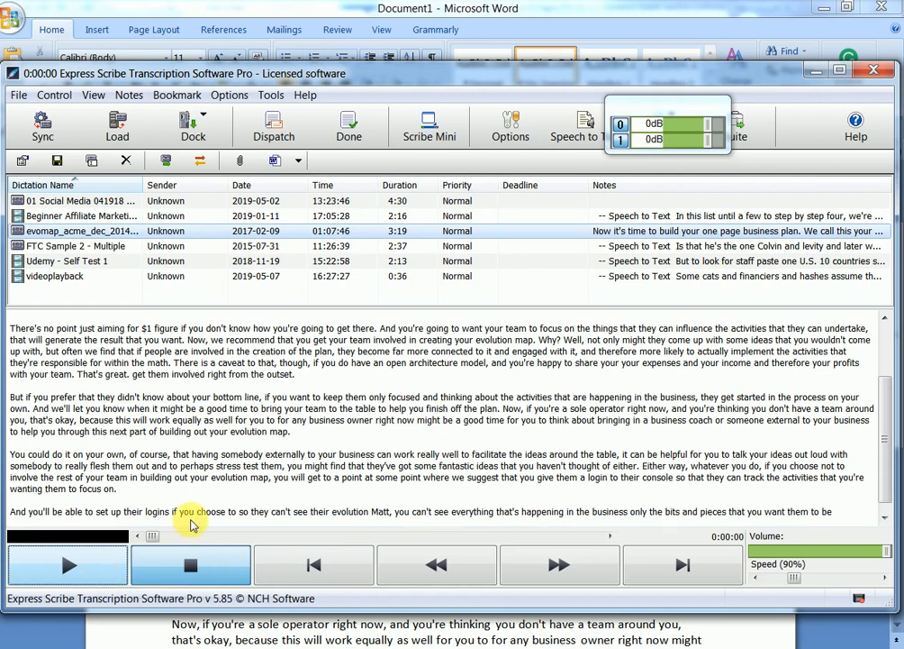
mouse_move(221, 444)
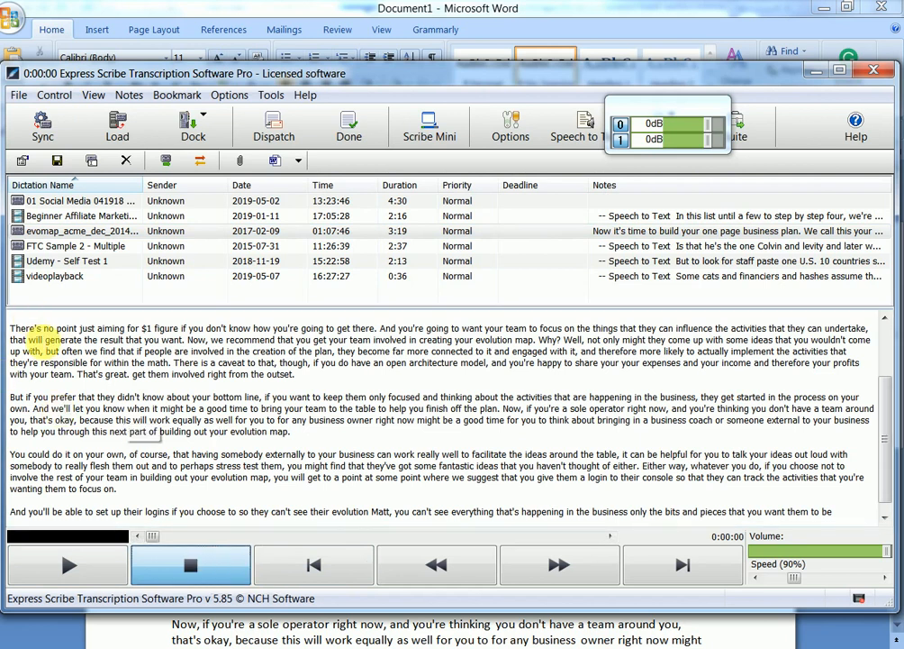
Step: Scroll up to the start of the evomap dictation notes, ready for the [0:00:00] timestamp
scroll("up", 3)
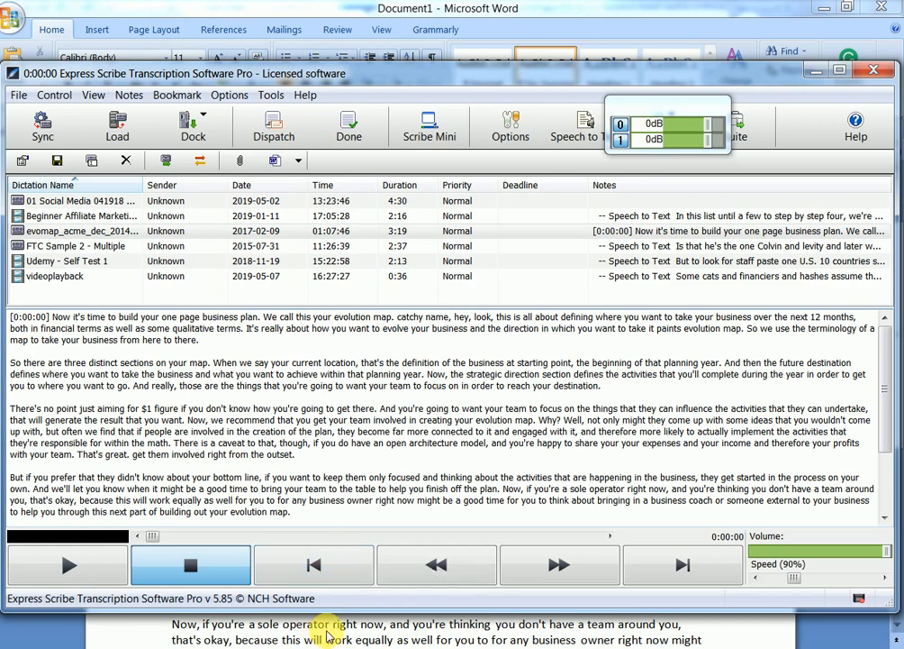
mouse_move(429, 126)
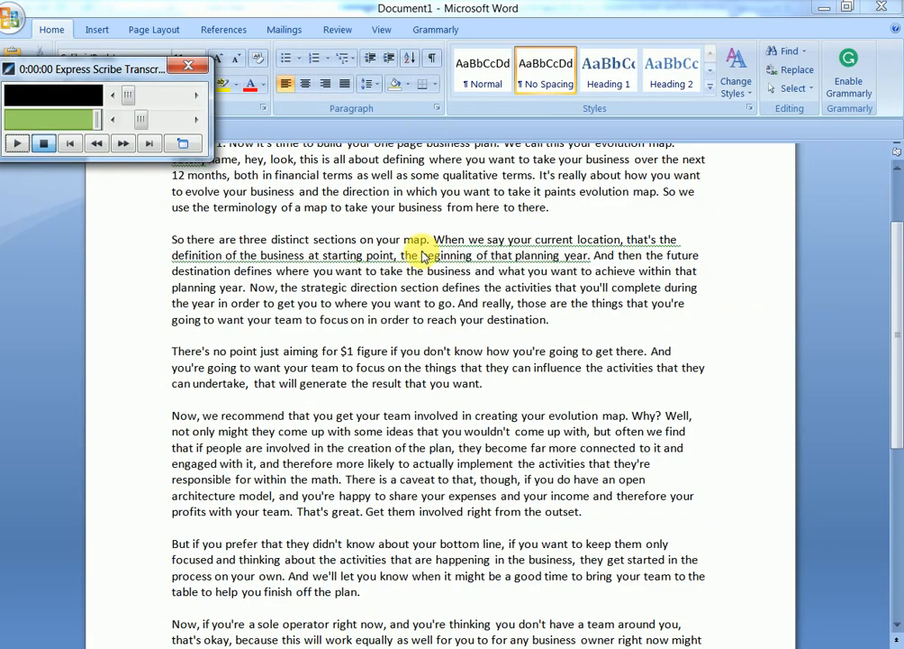
mouse_move(450, 304)
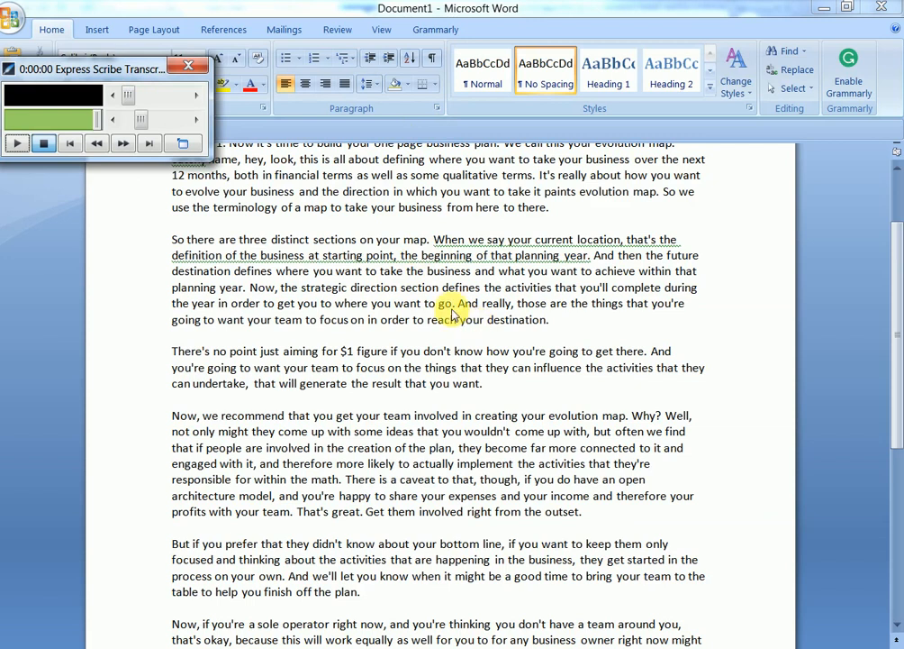
Step: Replace "$1" with "a dollar" to read "aiming for a dollar figure", then scroll to proofread
left_click(189, 65)
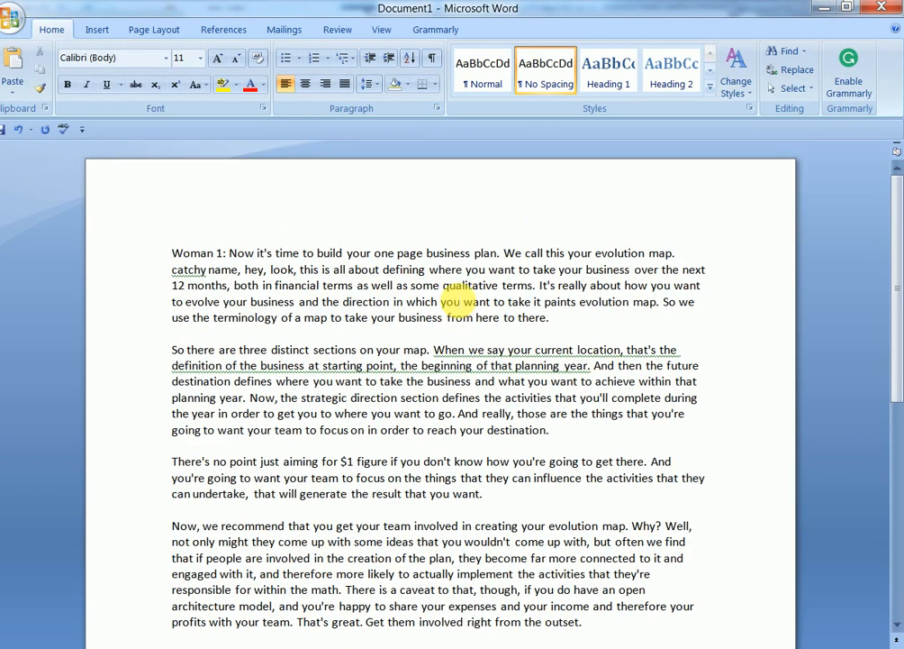
scroll("down", 3)
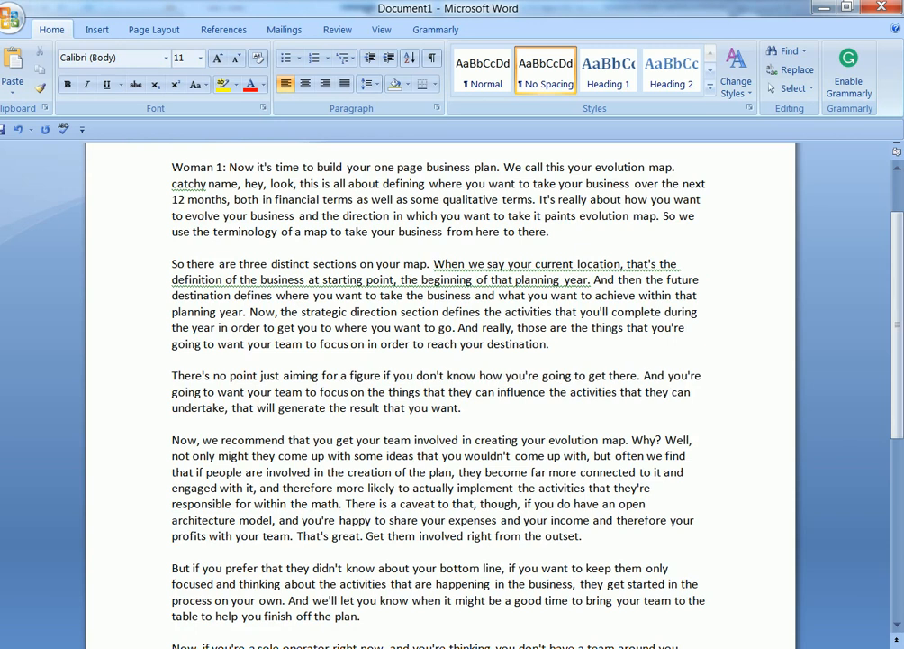
type("dollar")
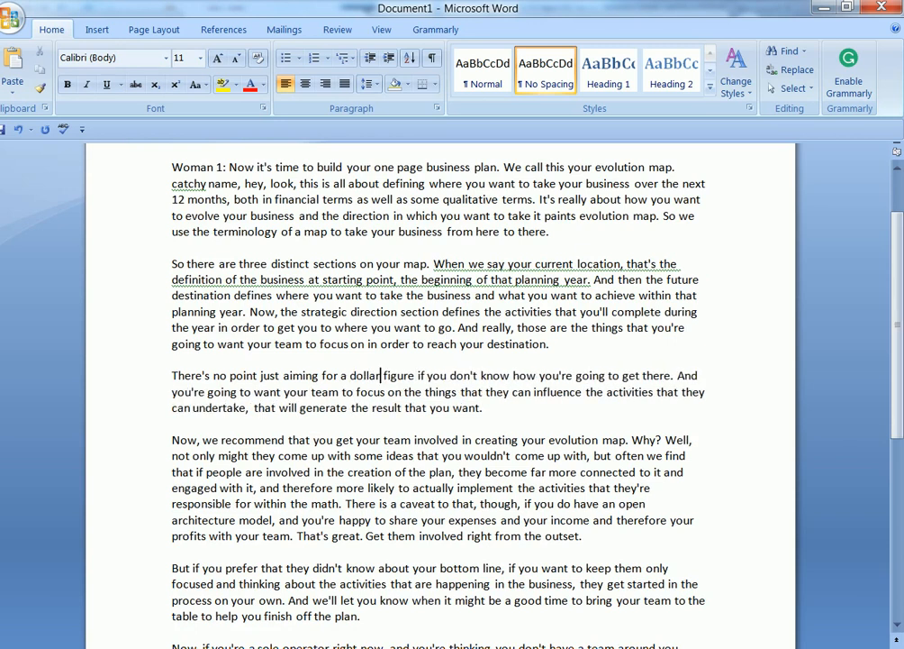
scroll("down", 3)
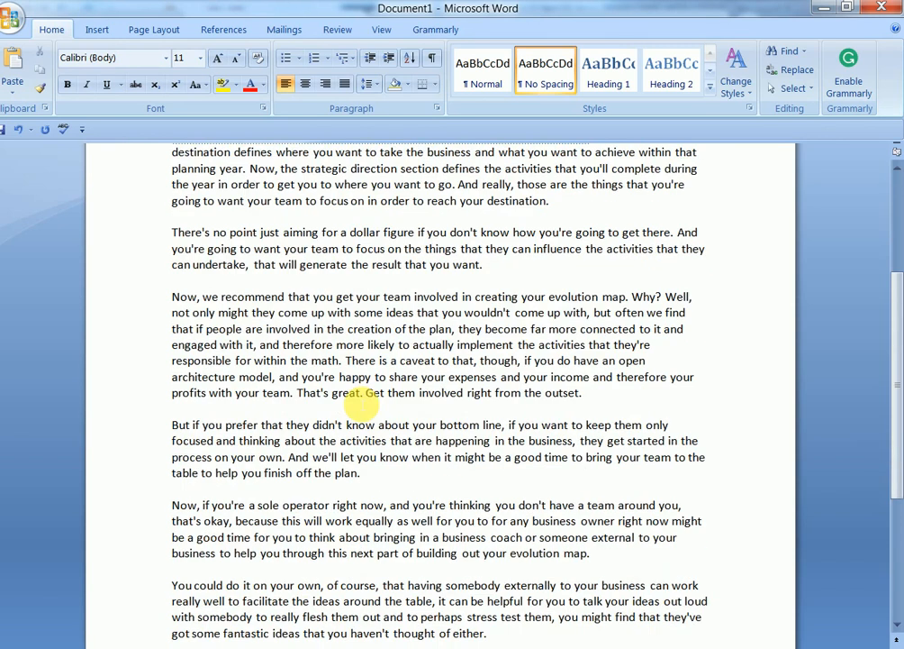
scroll("down", 3)
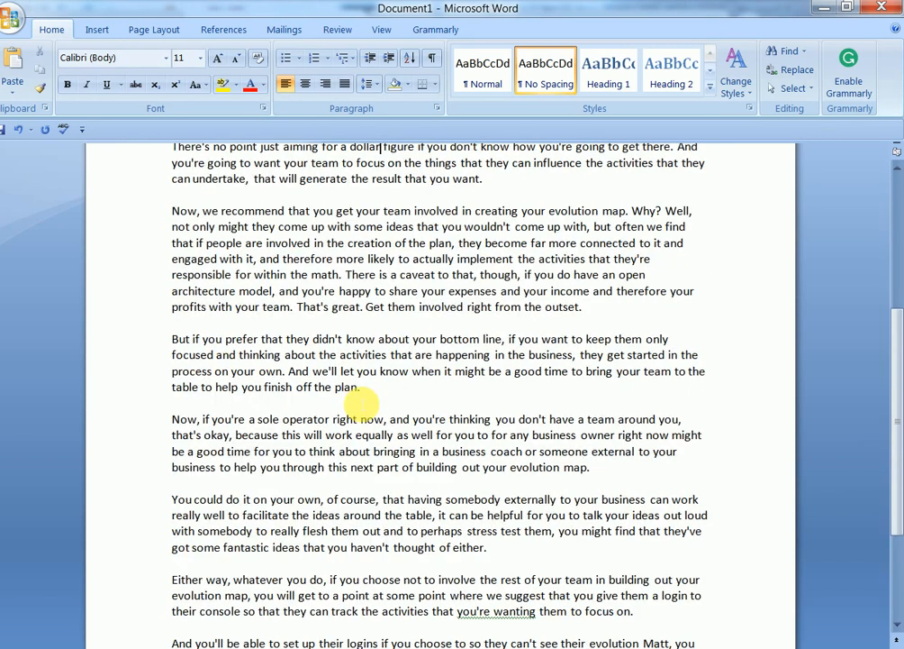
scroll("down", 3)
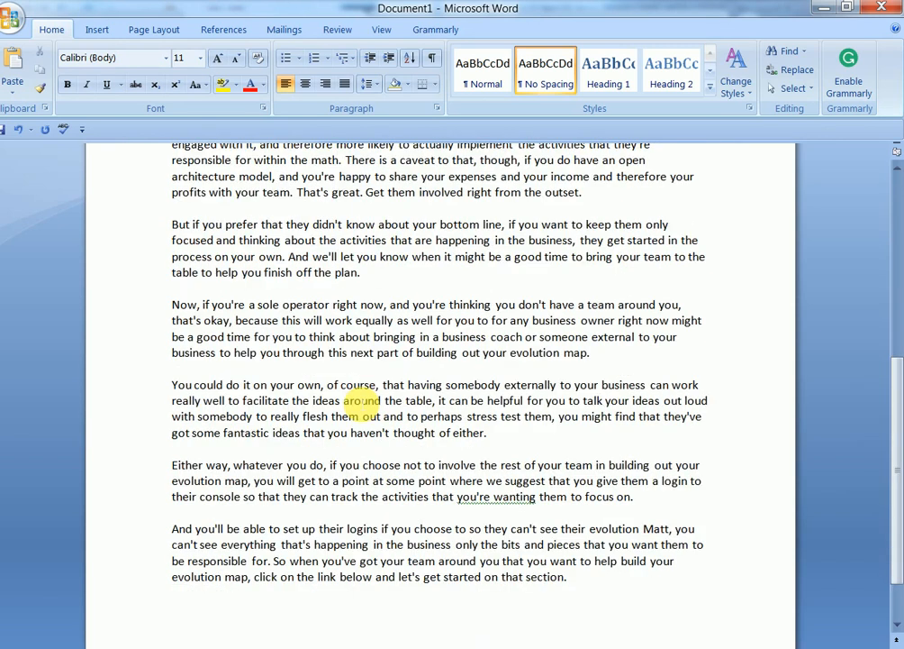
scroll("up", 3)
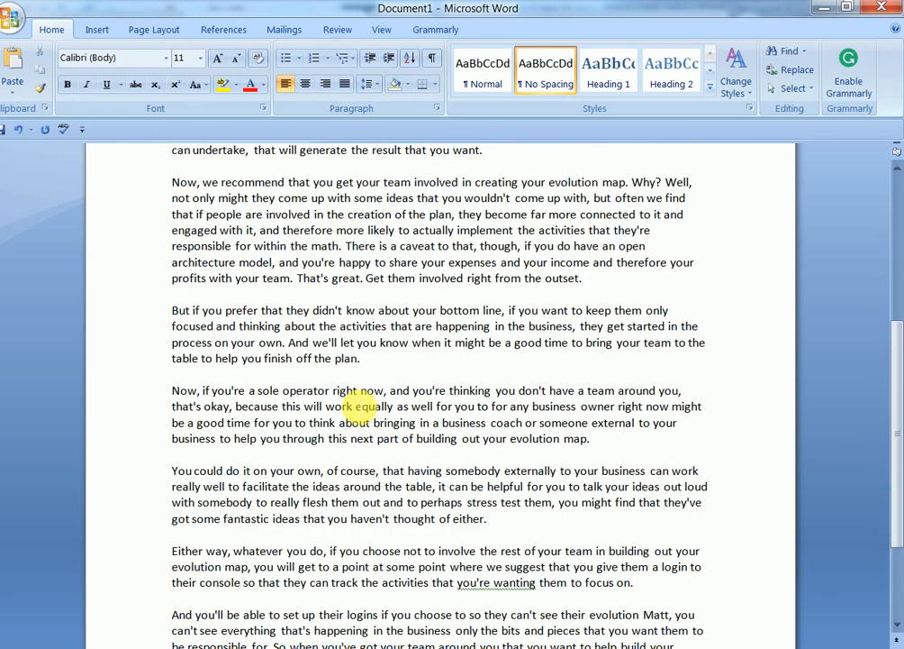
scroll("up", 3)
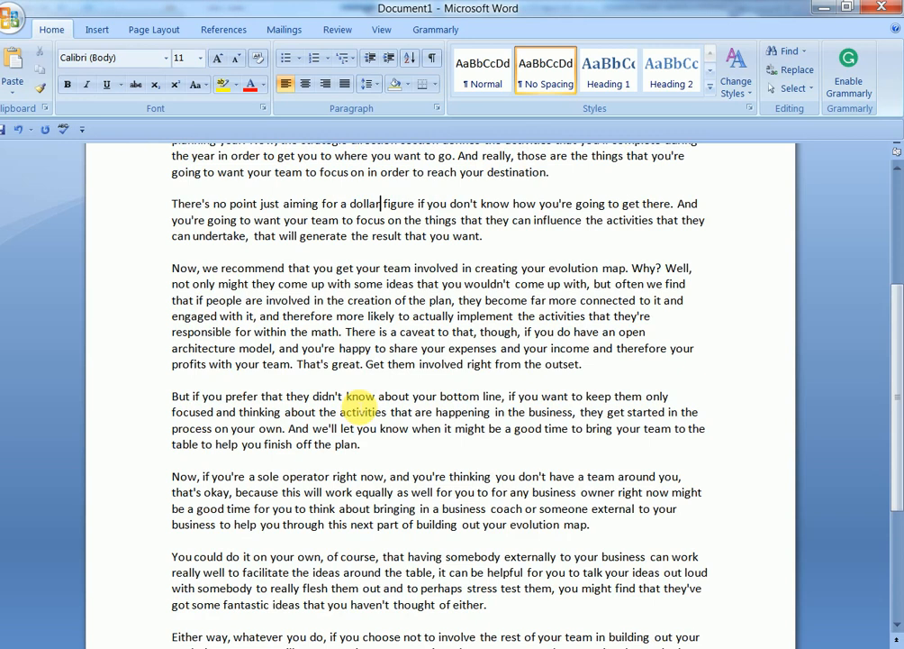
scroll("up", 3)
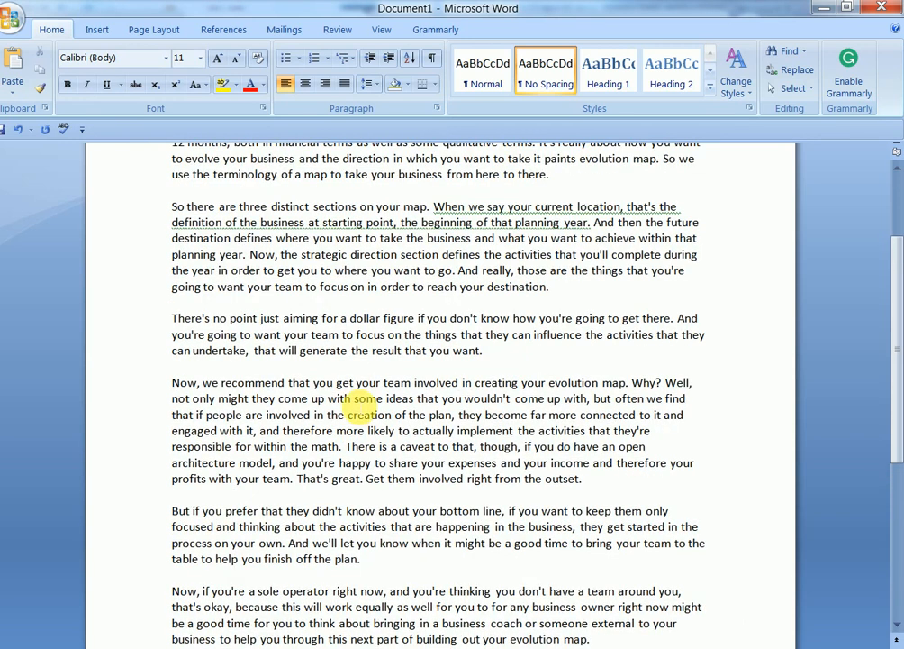